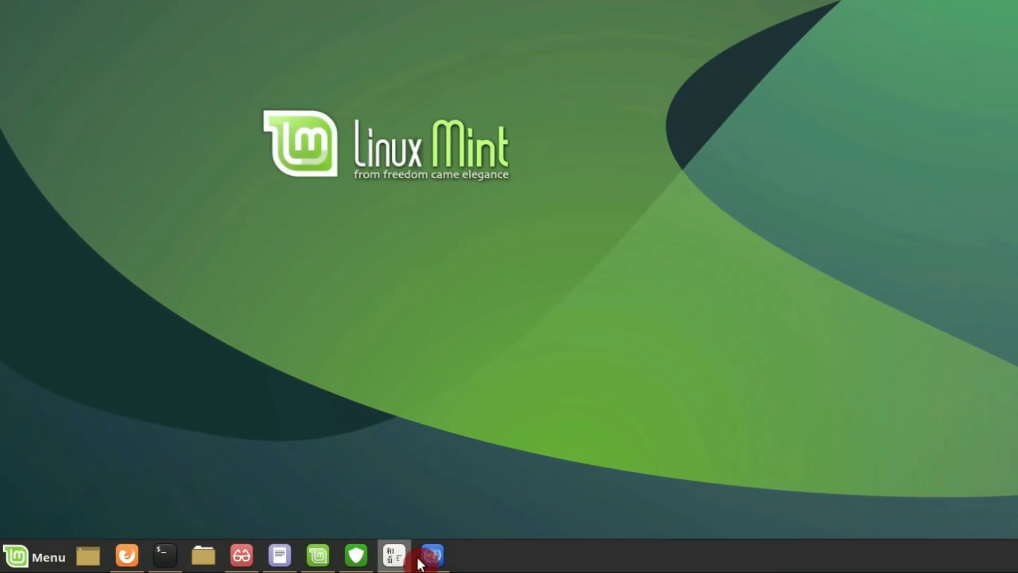
Look over the panel applets, then bring up the bottom panel's context menu
{"action": "left_click", "coordinate": [33, 556]}
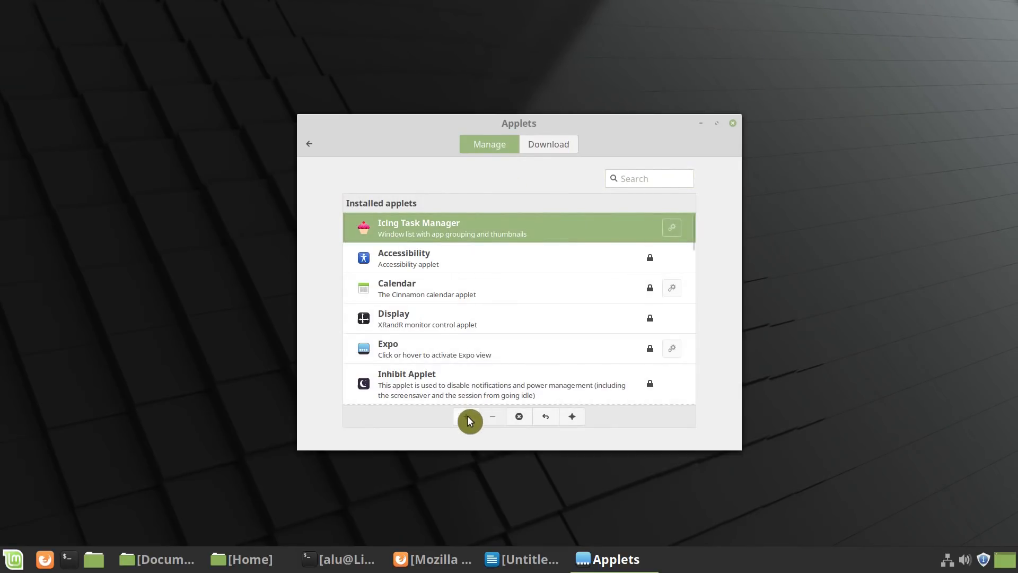
{"action": "left_click", "coordinate": [466, 416]}
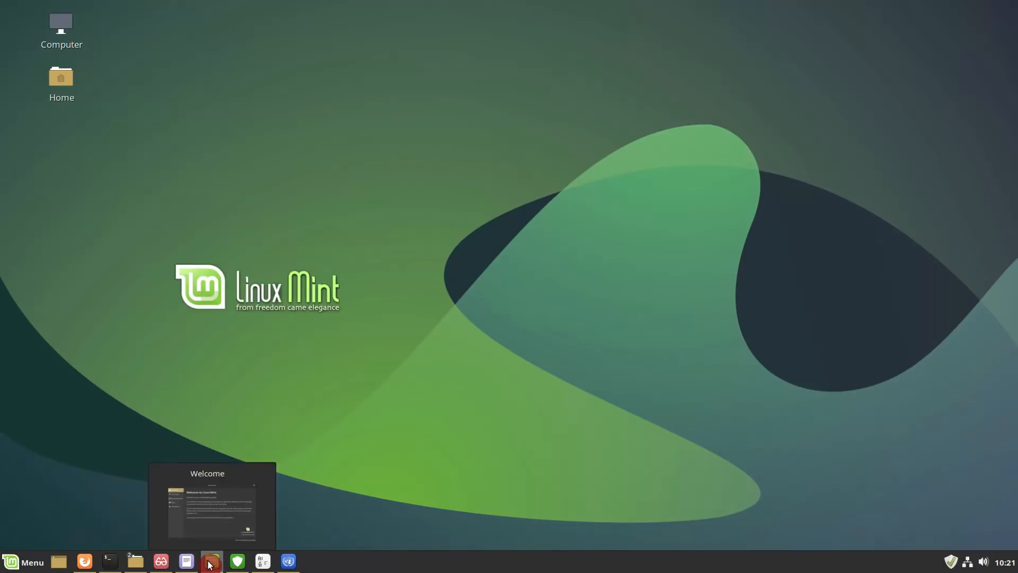
{"action": "mouse_move", "coordinate": [237, 561]}
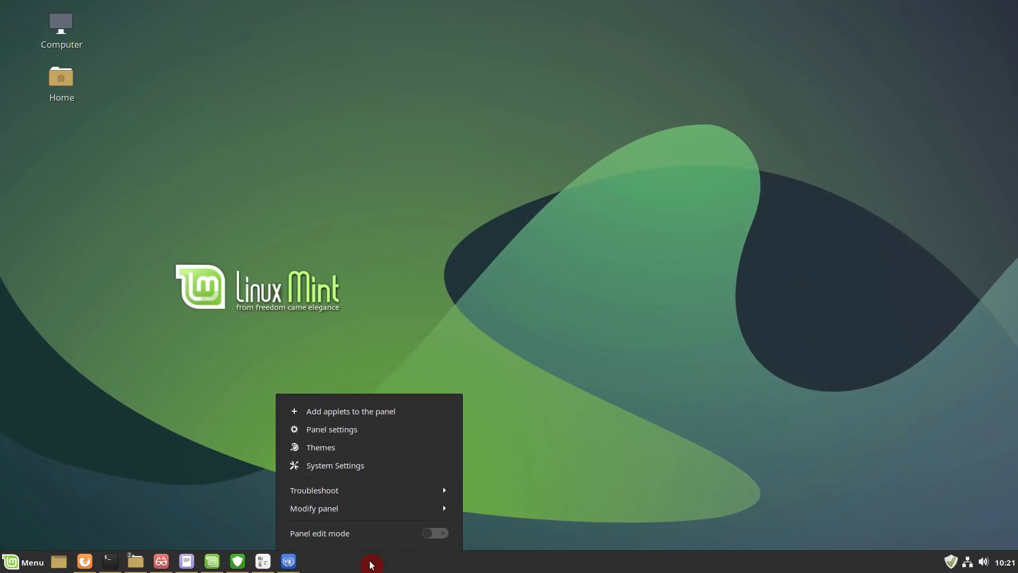
Open and close Panel settings, then launch the Welcome Screen from the panel
{"action": "left_click", "coordinate": [332, 429]}
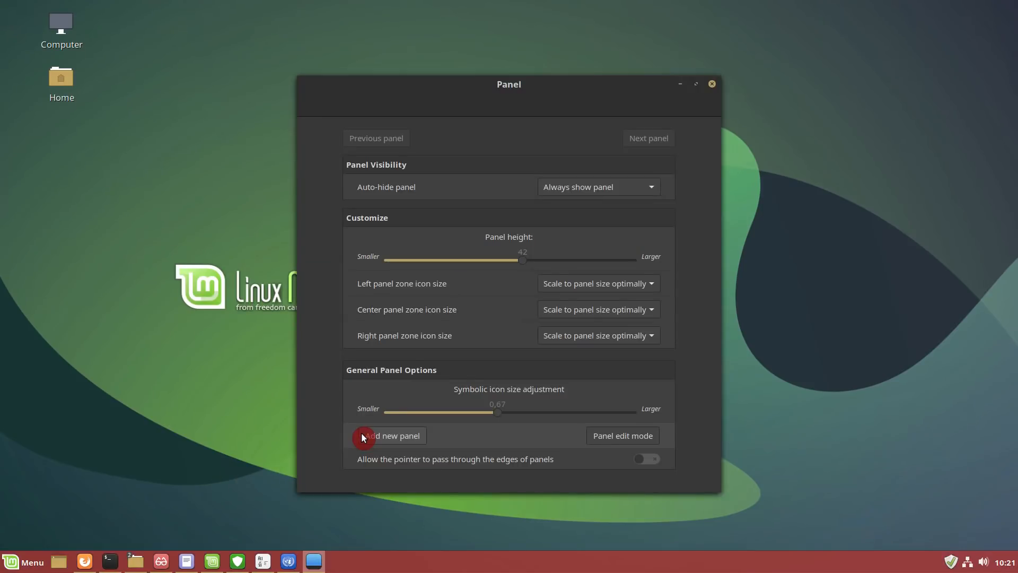
{"action": "left_click", "coordinate": [712, 84]}
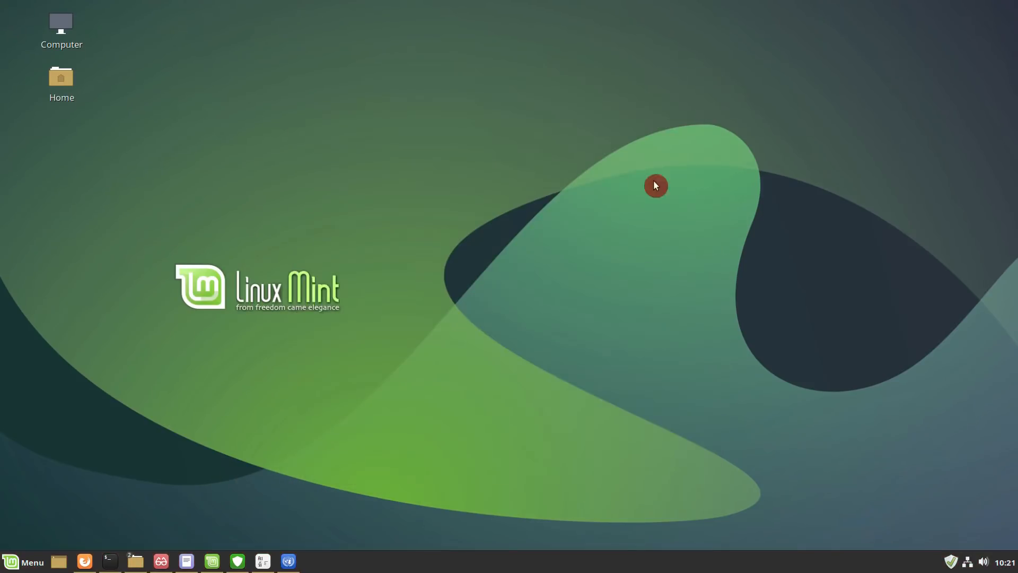
{"action": "left_click", "coordinate": [212, 561]}
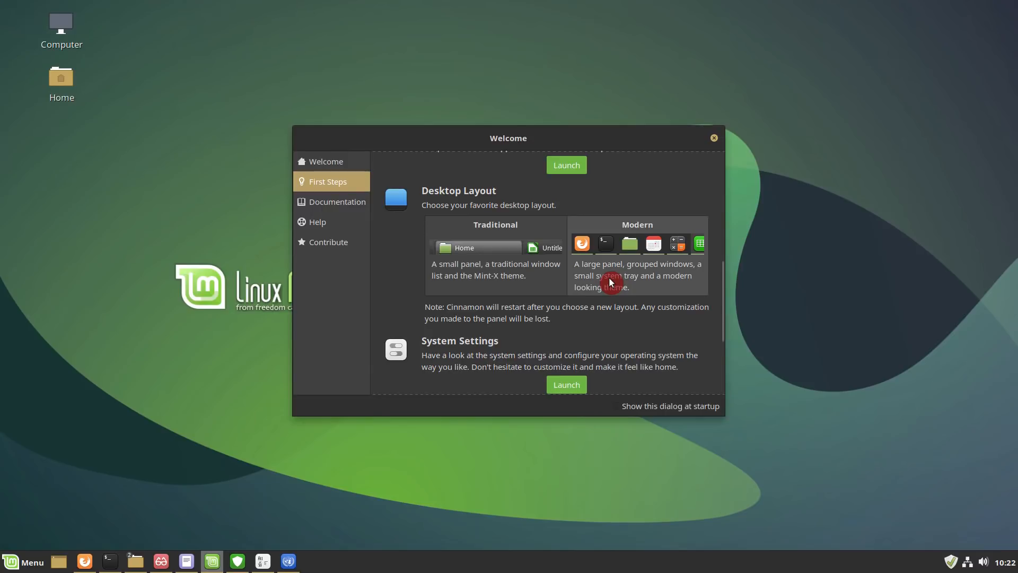
Scroll through Welcome's First Steps sections, then close it and show the Pictures window
{"action": "left_click", "coordinate": [326, 161]}
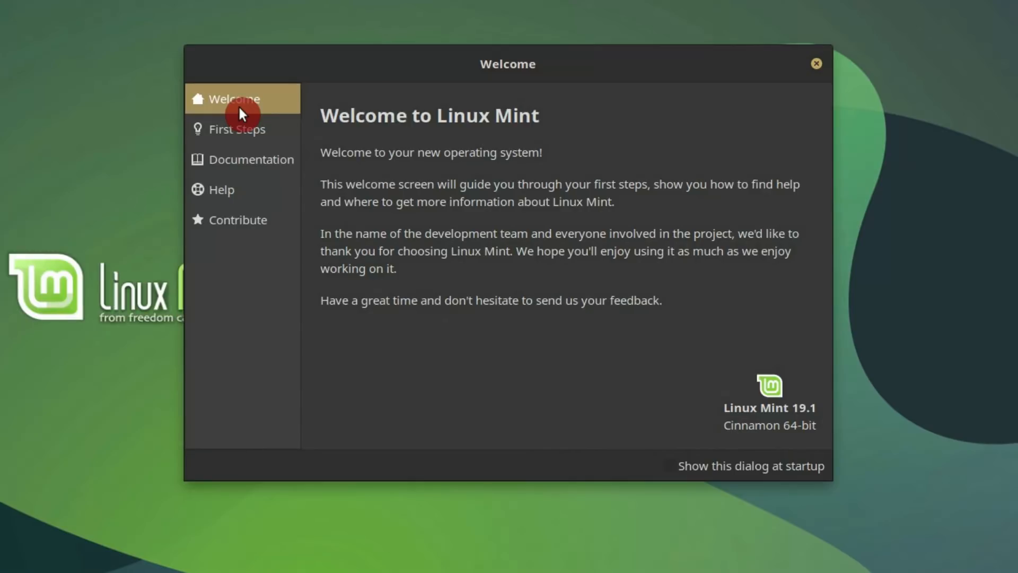
{"action": "left_click", "coordinate": [238, 129]}
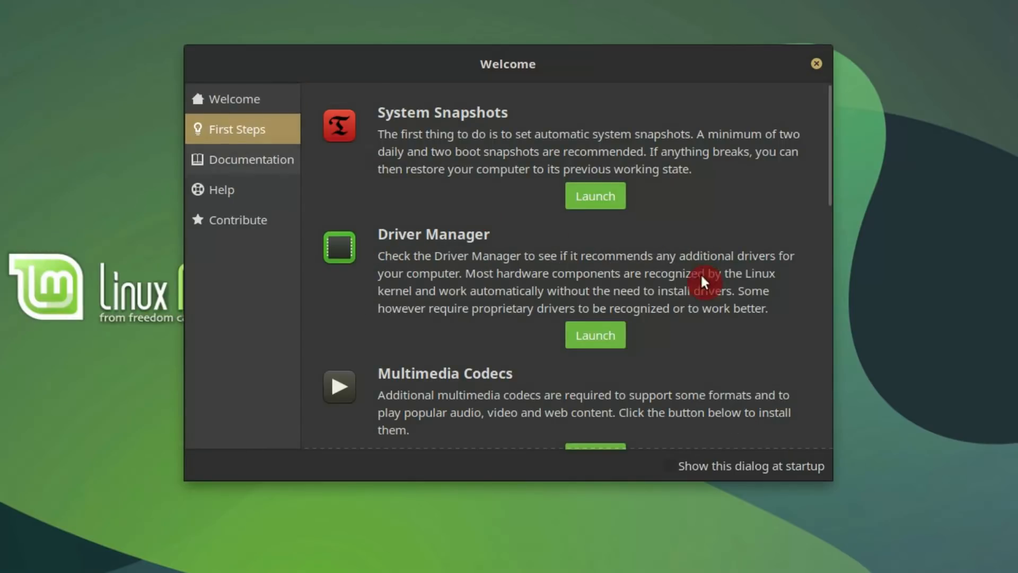
{"action": "scroll", "scroll_direction": "down", "scroll_amount": 3}
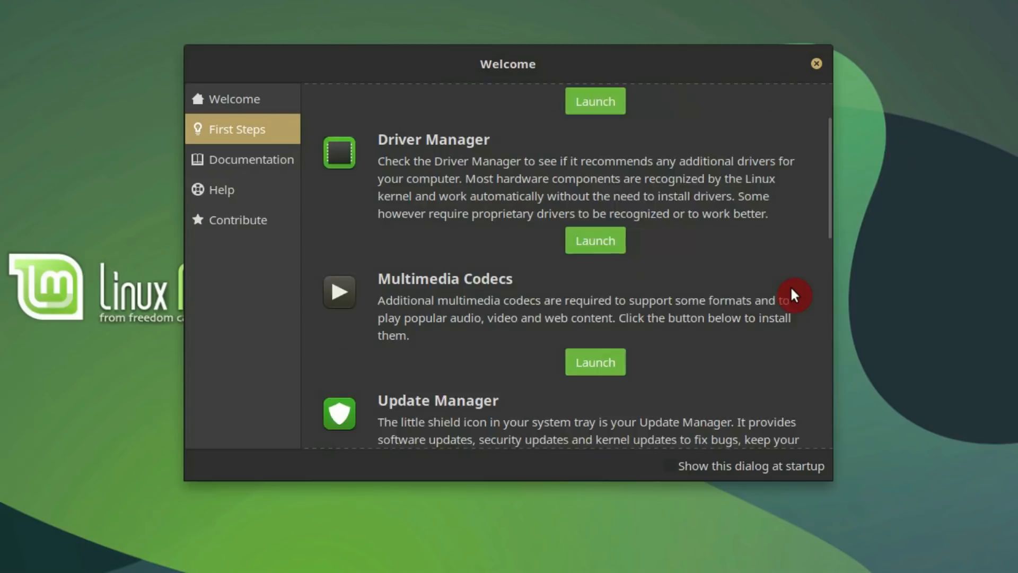
{"action": "scroll", "scroll_direction": "down", "scroll_amount": 3}
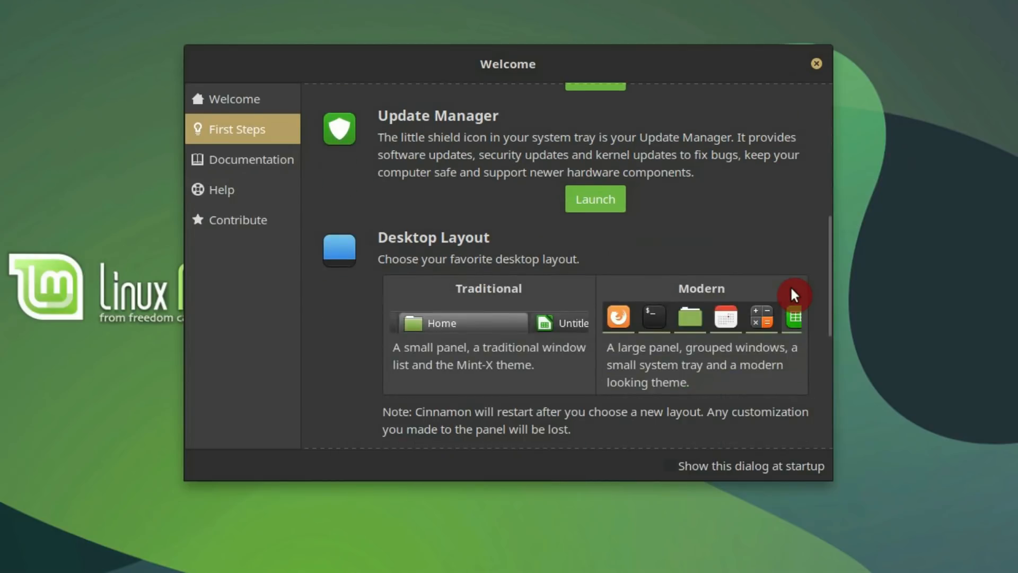
{"action": "scroll", "scroll_direction": "down", "scroll_amount": 3}
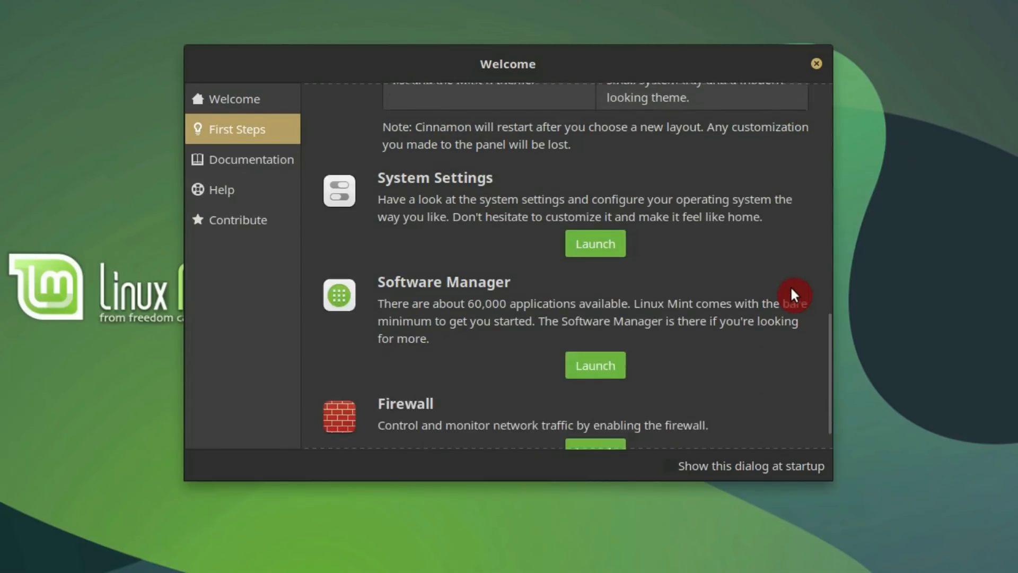
{"action": "scroll", "scroll_direction": "down", "scroll_amount": 3}
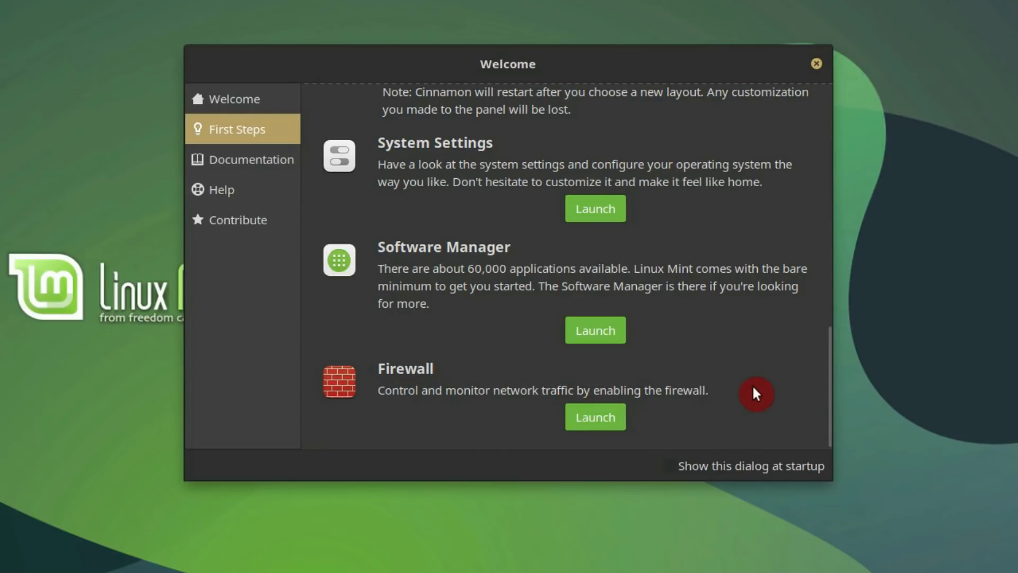
{"action": "scroll", "scroll_direction": "up", "scroll_amount": 3}
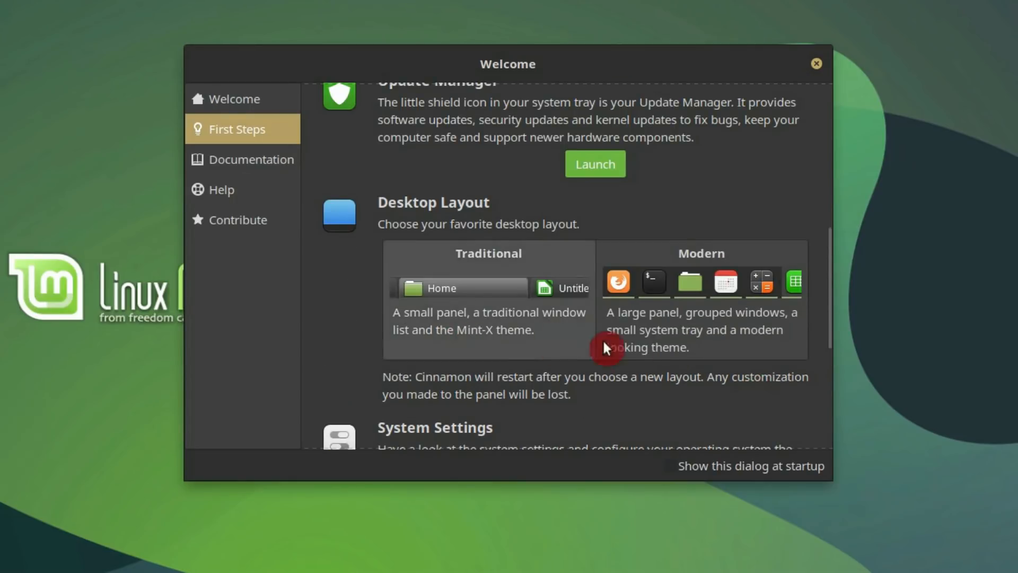
{"action": "mouse_move", "coordinate": [711, 407]}
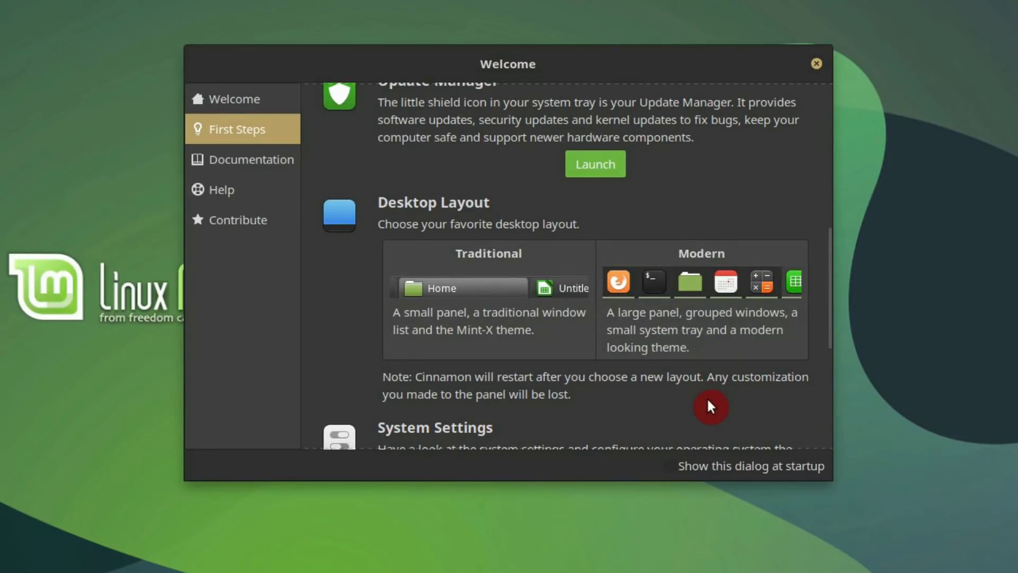
{"action": "left_click", "coordinate": [816, 63]}
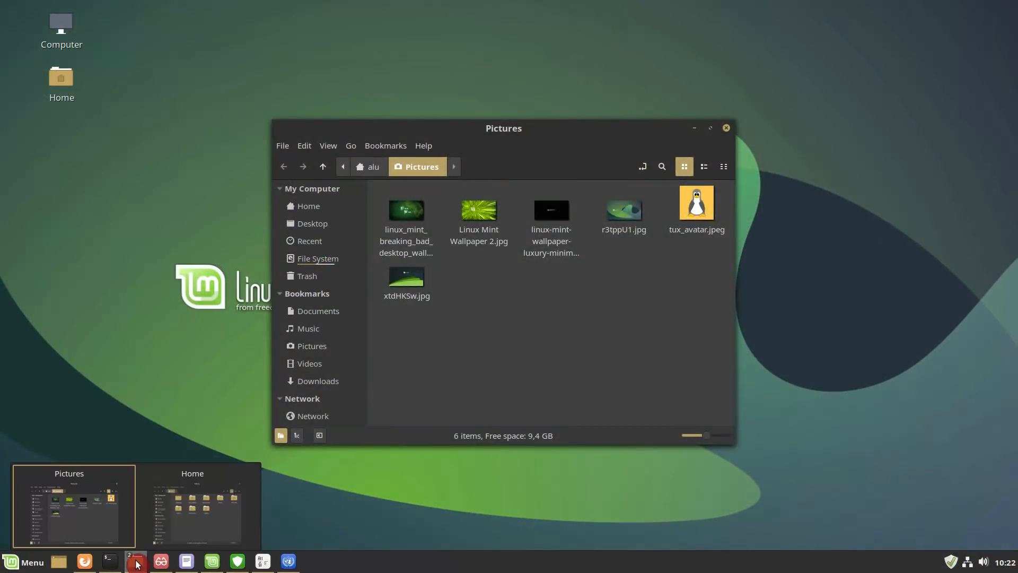
Pass through Home and Downloads to the root File System, shown in list then compact view
{"action": "left_click", "coordinate": [192, 507]}
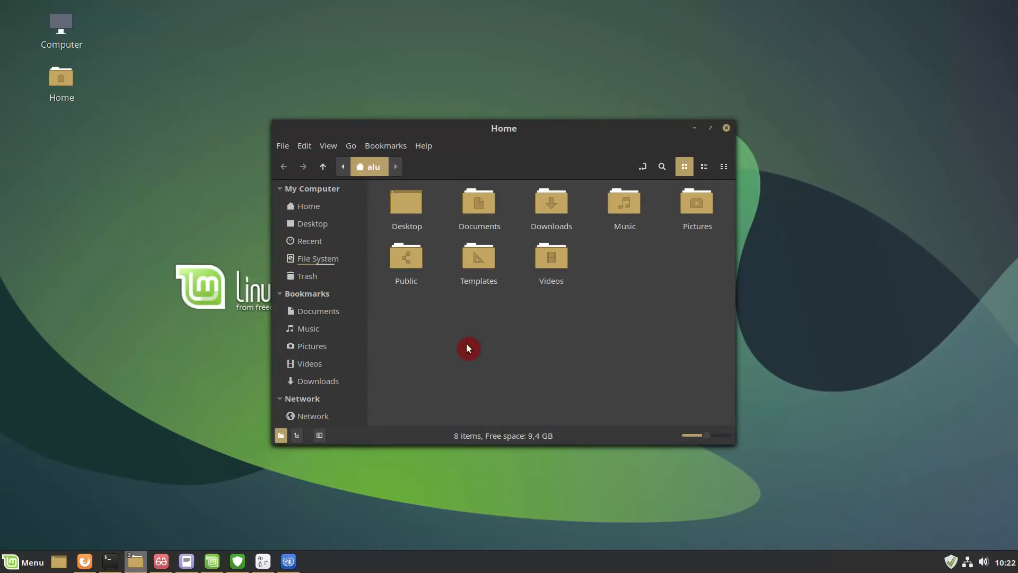
{"action": "double_click", "coordinate": [550, 208]}
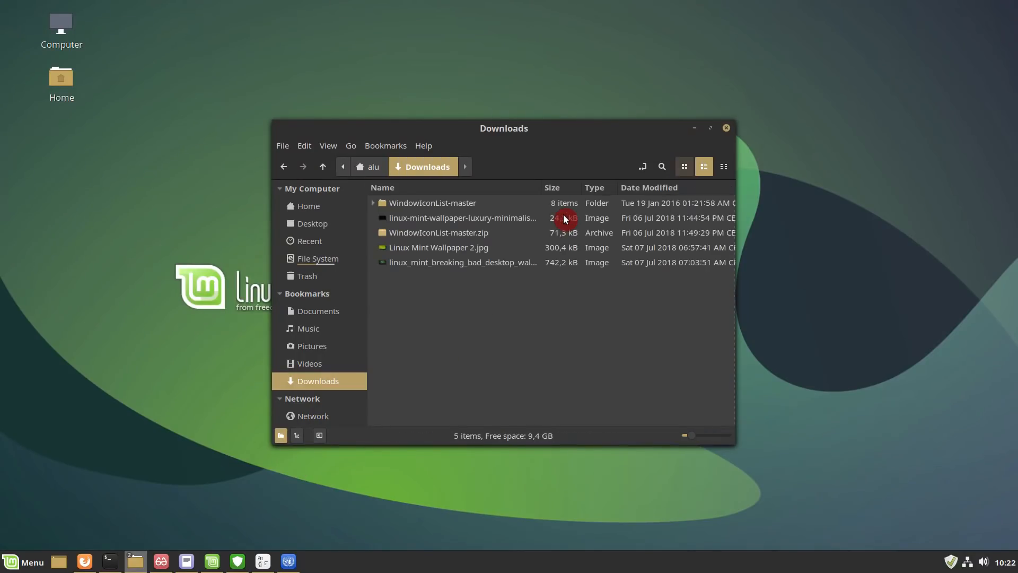
{"action": "left_click", "coordinate": [318, 258]}
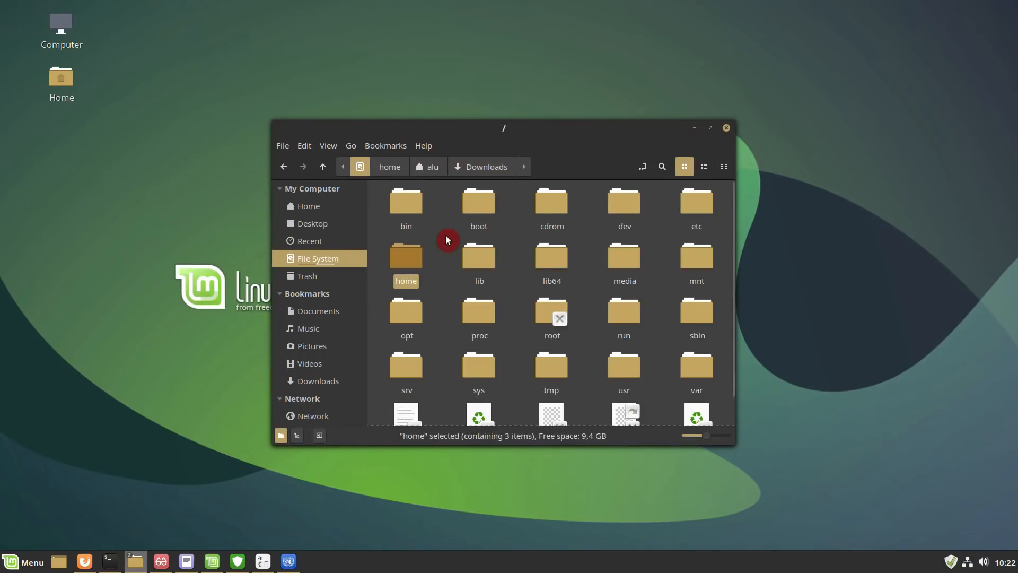
{"action": "left_click", "coordinate": [704, 167]}
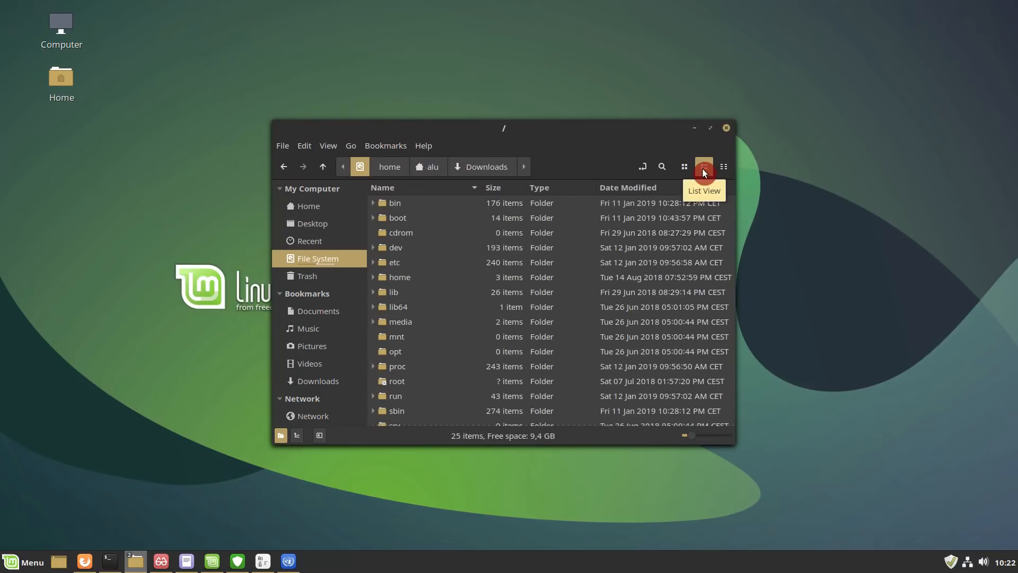
{"action": "left_click", "coordinate": [723, 166]}
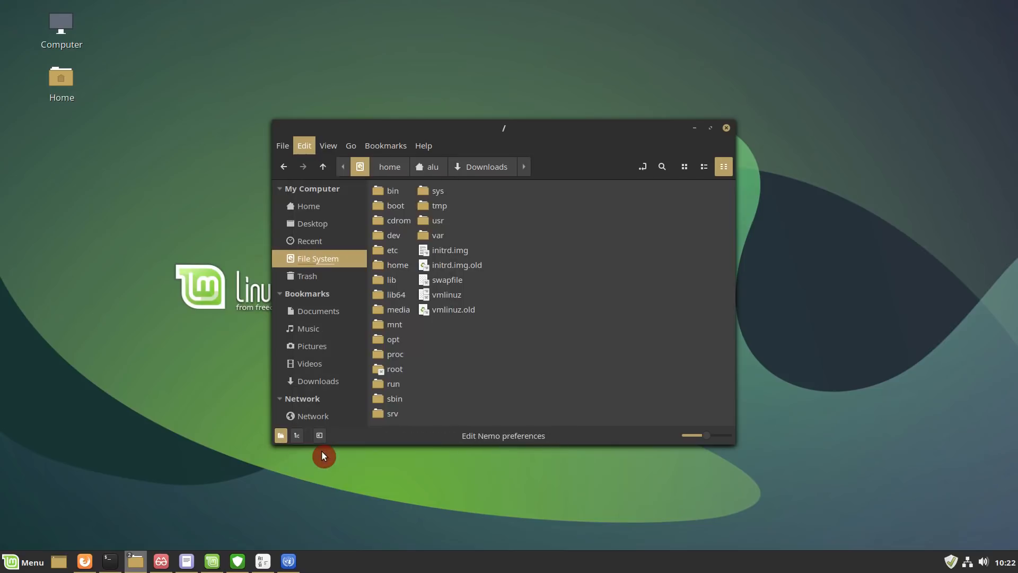
{"action": "left_click", "coordinate": [503, 436]}
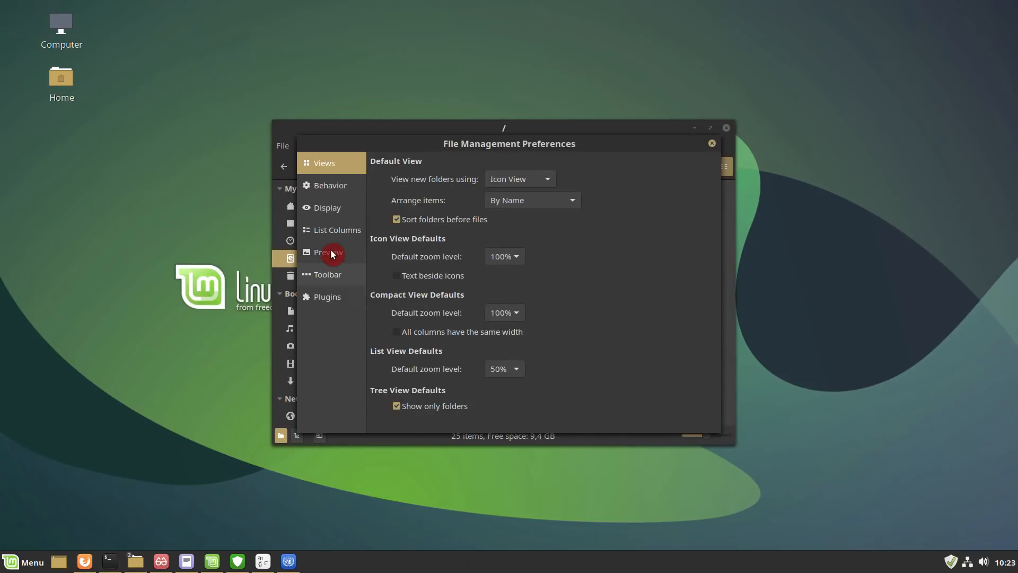
{"action": "left_click", "coordinate": [328, 252]}
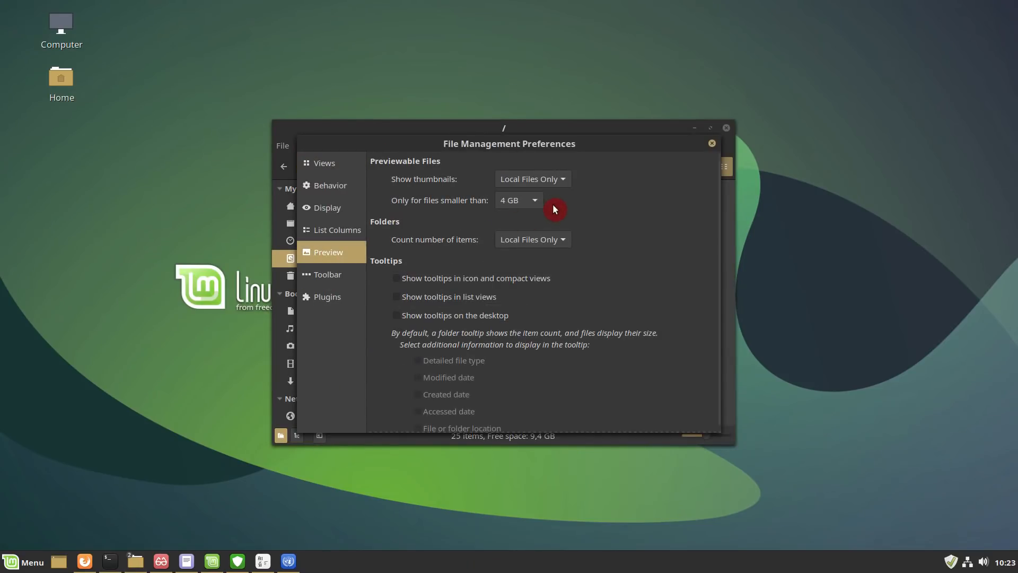
{"action": "left_click", "coordinate": [531, 179]}
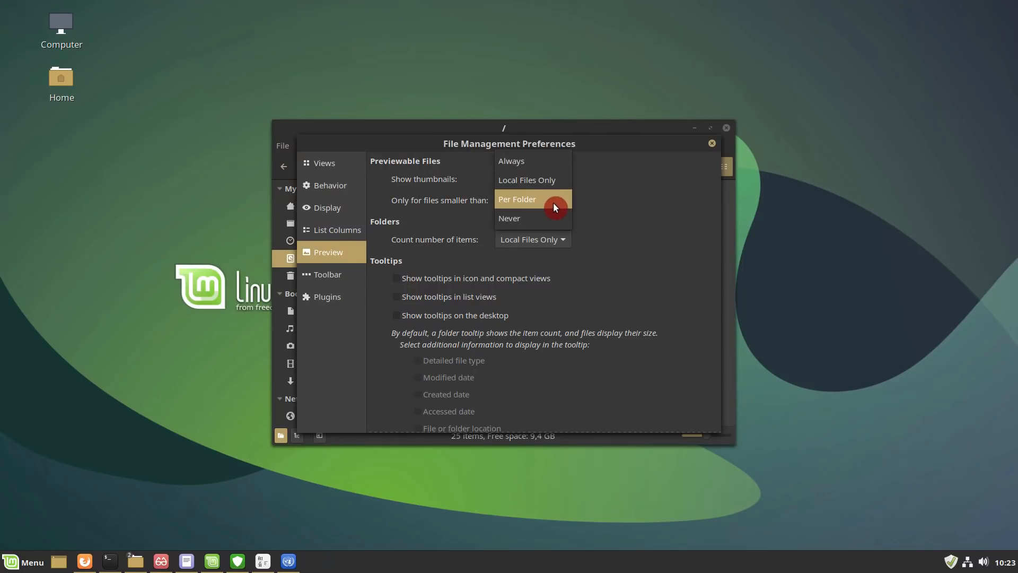
{"action": "left_click", "coordinate": [518, 200]}
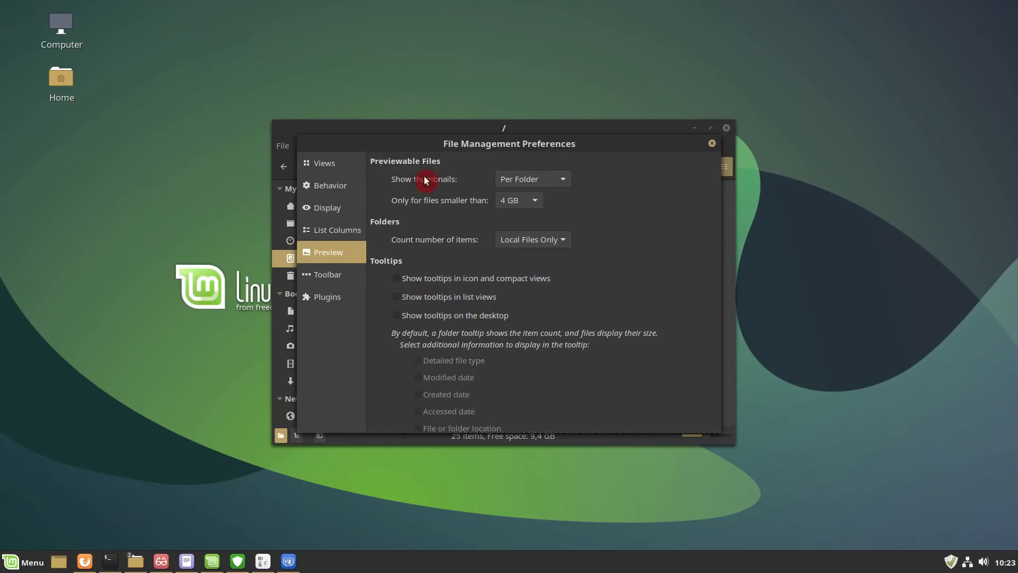
{"action": "left_click", "coordinate": [324, 163]}
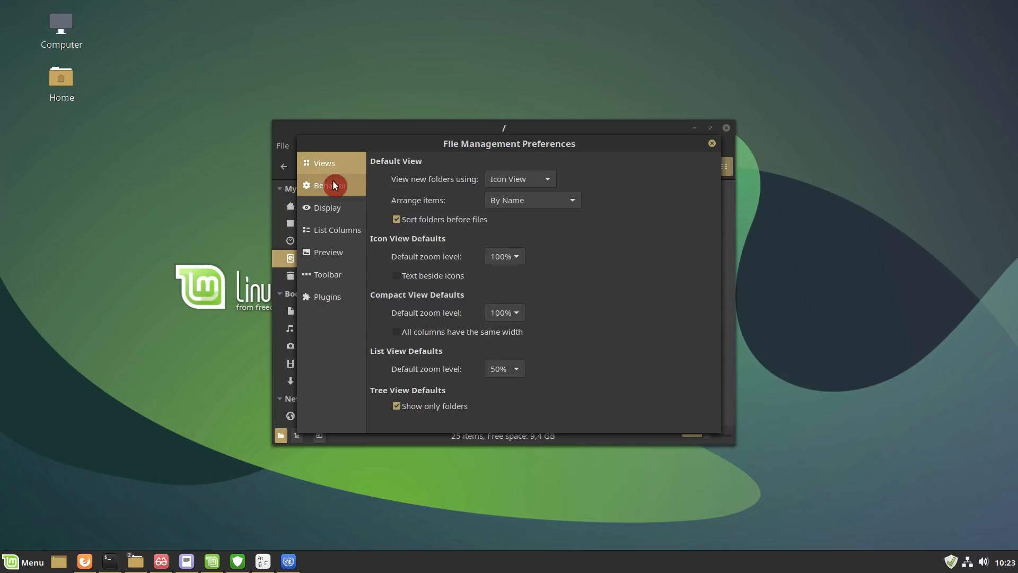
{"action": "left_click", "coordinate": [337, 230]}
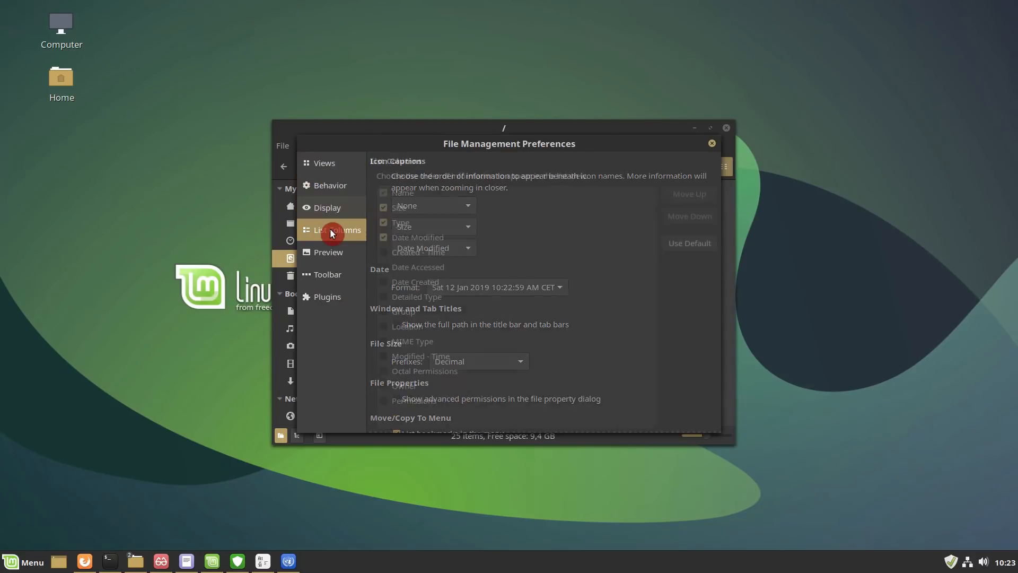
{"action": "left_click", "coordinate": [712, 142]}
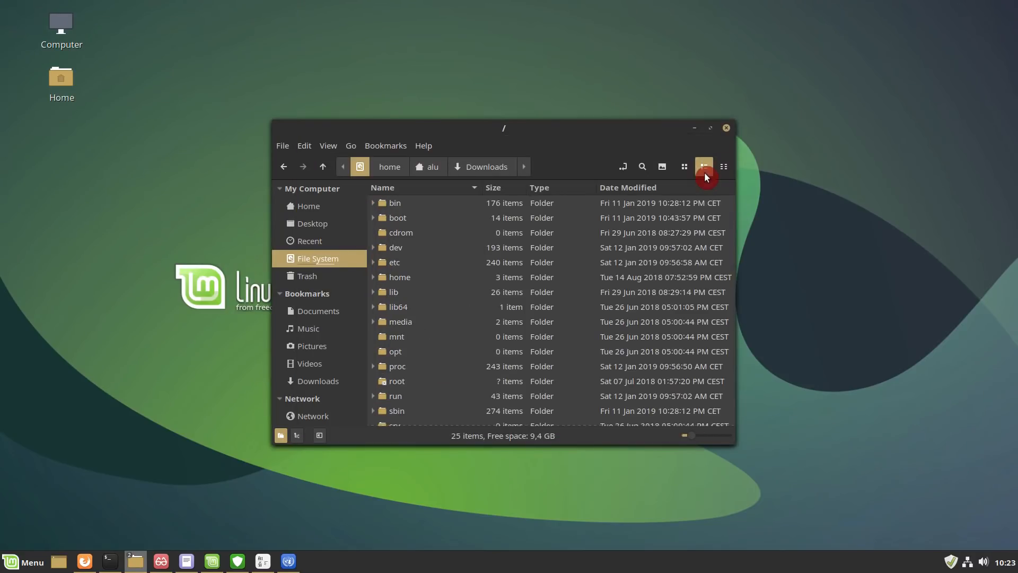
Add a Date Created column to the root folder's detailed list
{"action": "left_click", "coordinate": [704, 166]}
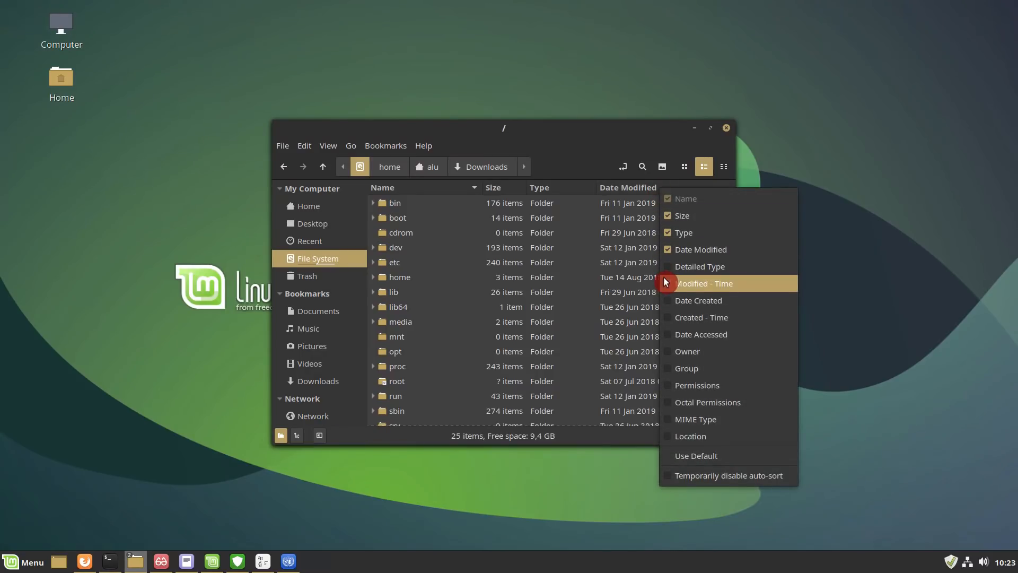
{"action": "left_click", "coordinate": [699, 300]}
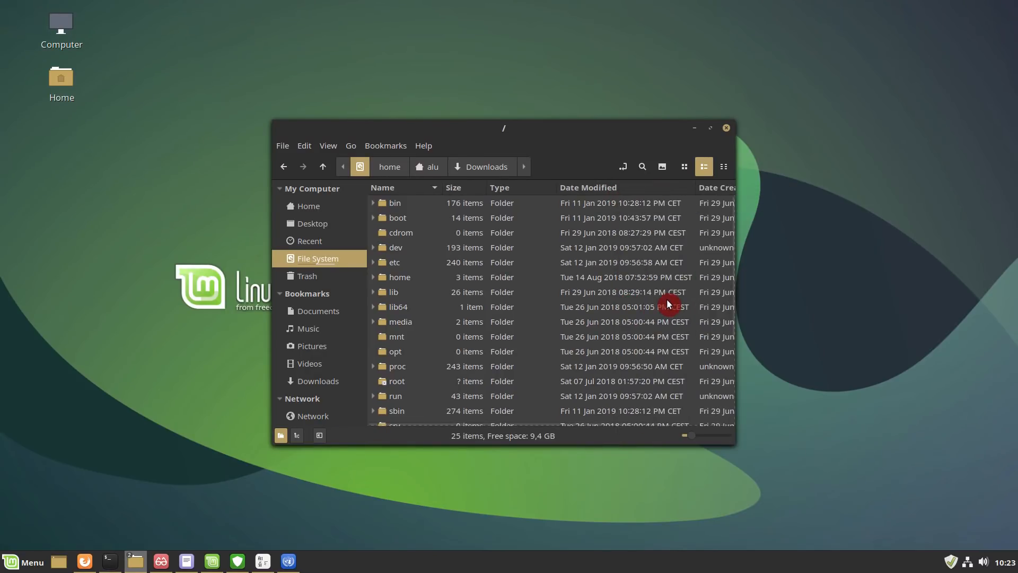
{"action": "mouse_move", "coordinate": [693, 189]}
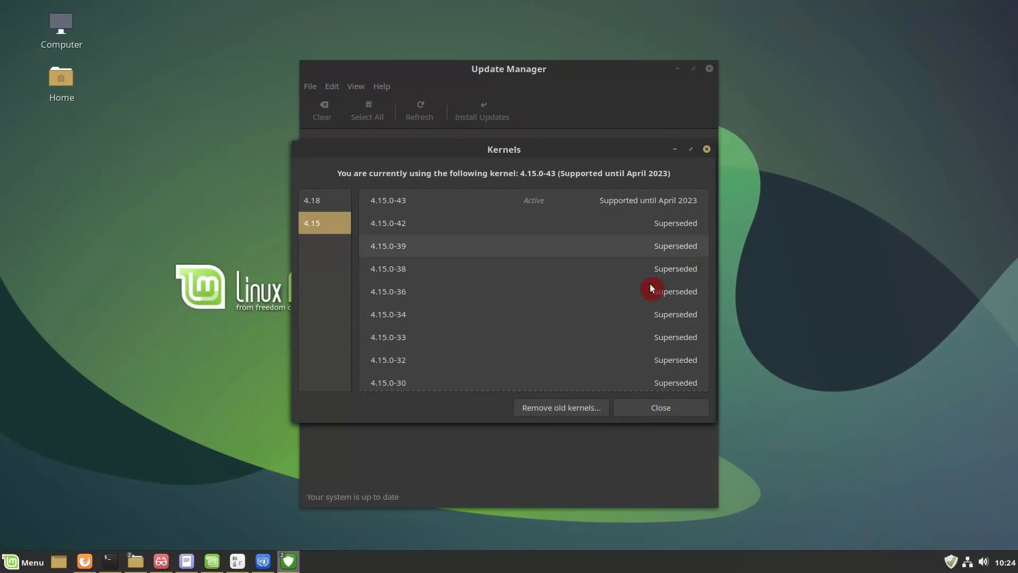
Check the 4.15 kernel list and remove the ticked old 4.15.0-20 kernel
{"action": "scroll", "scroll_direction": "down", "scroll_amount": 3}
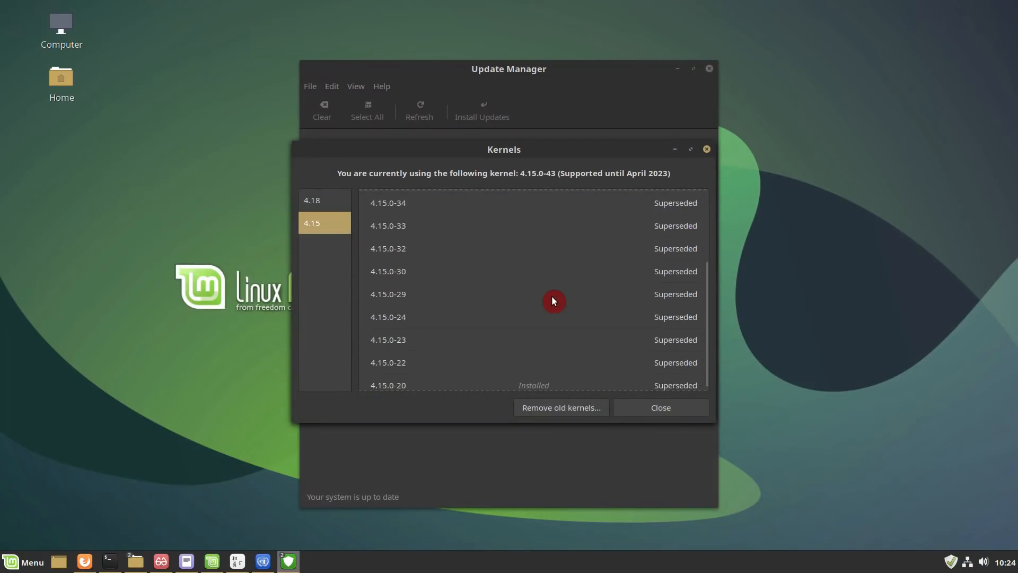
{"action": "scroll", "scroll_direction": "up", "scroll_amount": 3}
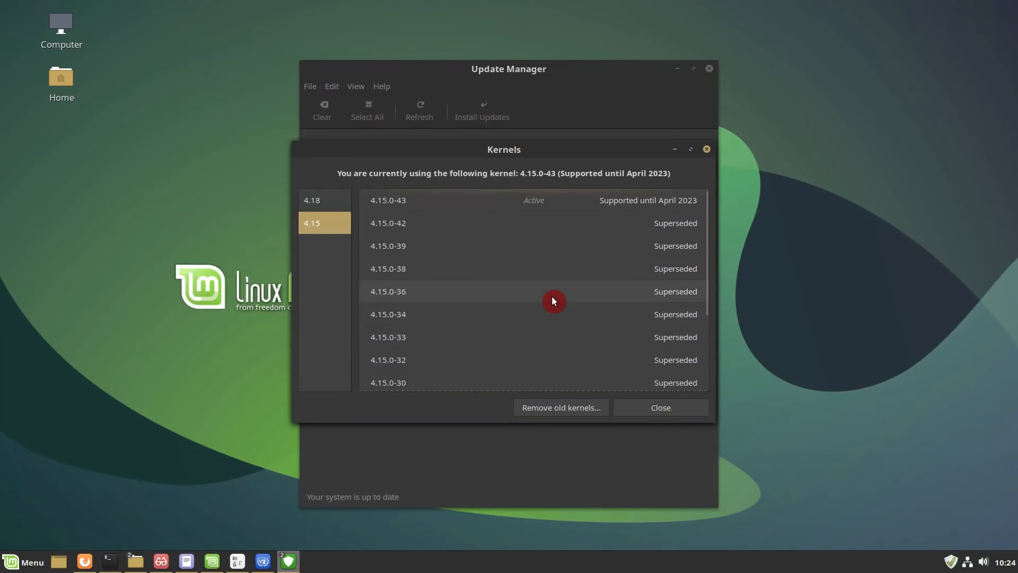
{"action": "scroll", "scroll_direction": "down", "scroll_amount": 3}
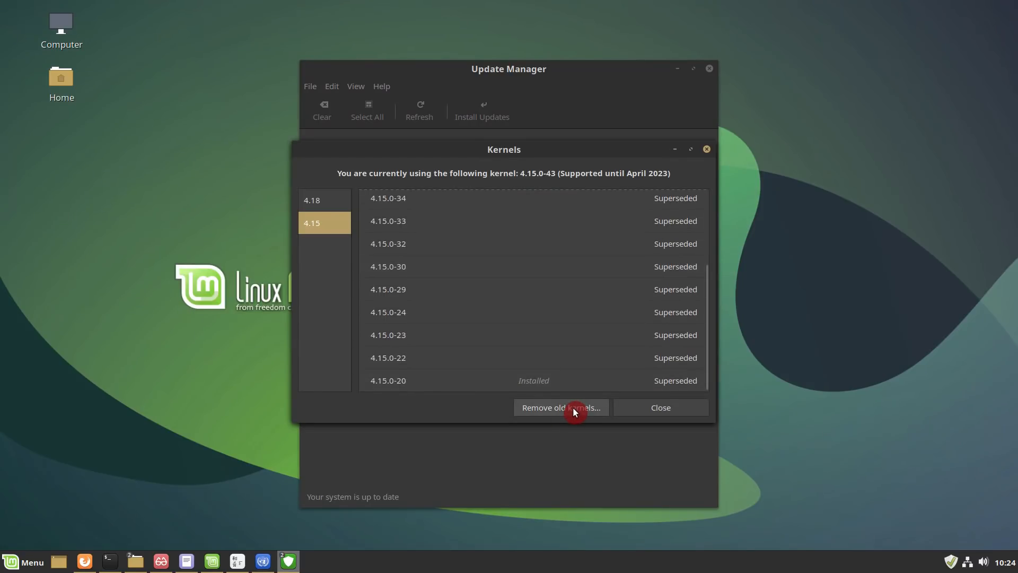
{"action": "left_click", "coordinate": [561, 407]}
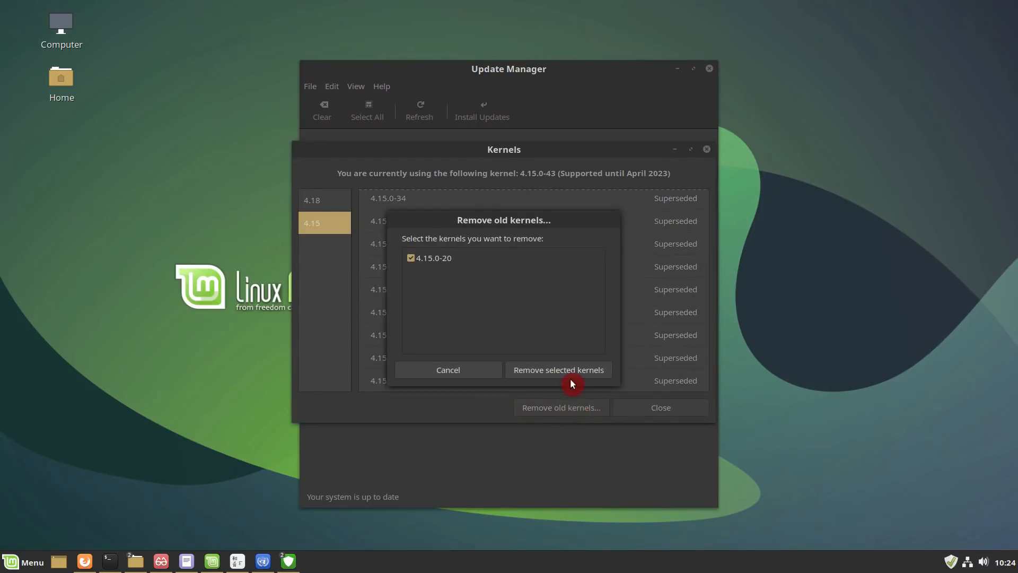
{"action": "left_click", "coordinate": [558, 369]}
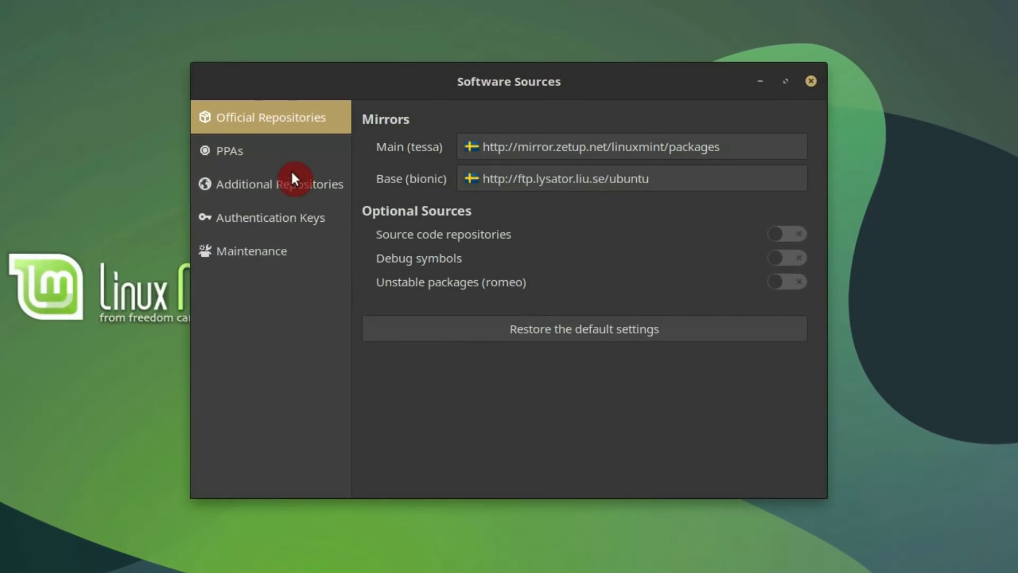
Enable and apply the debug symbols source, then confirm there are no duplicate entries
{"action": "left_click", "coordinate": [278, 184]}
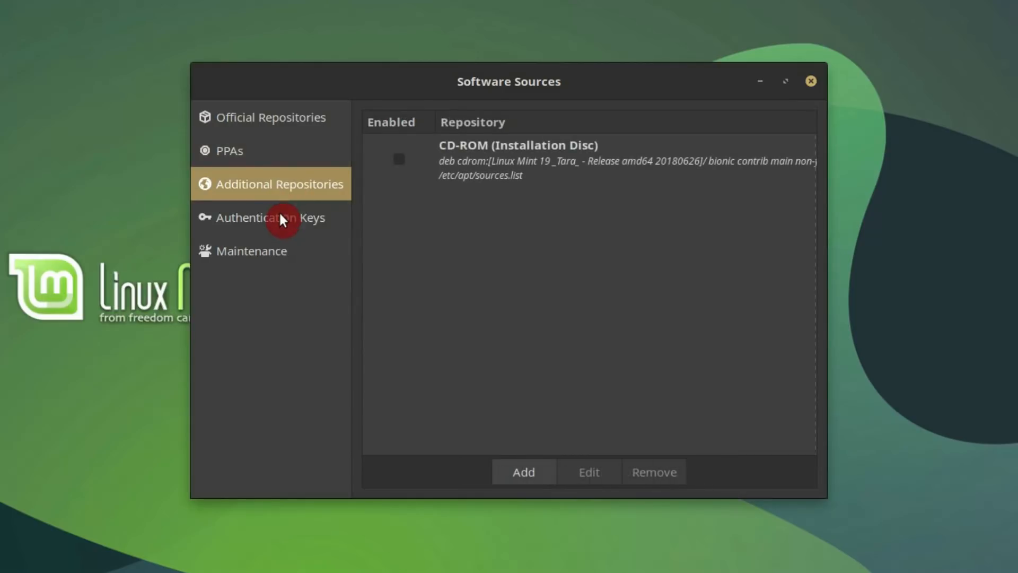
{"action": "left_click", "coordinate": [271, 117]}
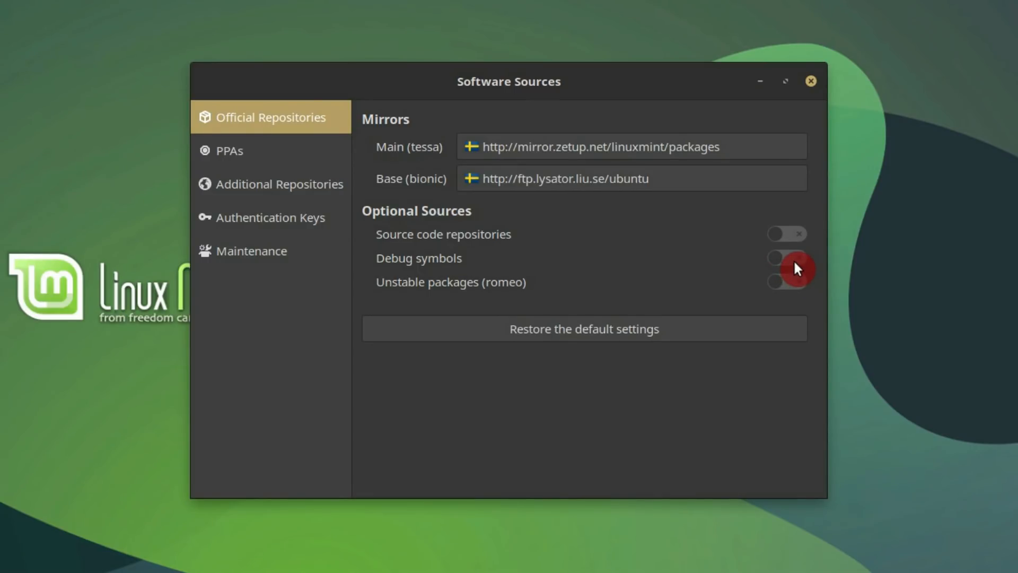
{"action": "mouse_move", "coordinate": [553, 280]}
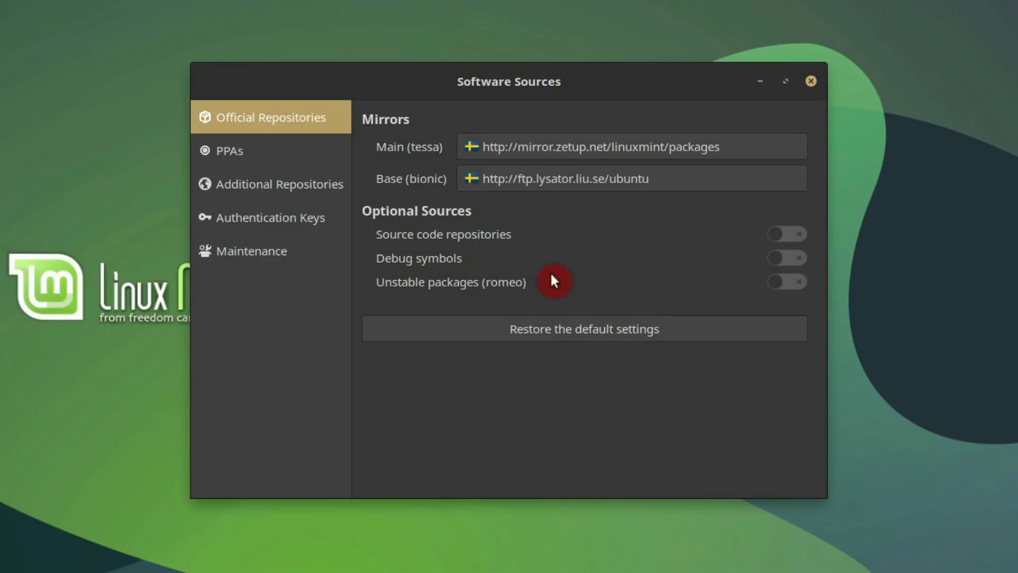
{"action": "left_click", "coordinate": [786, 258]}
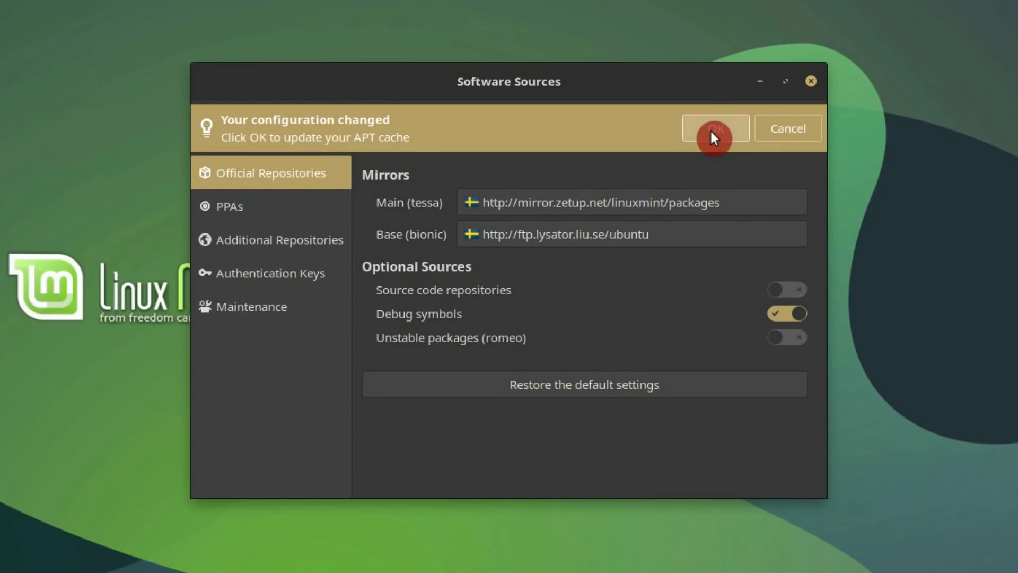
{"action": "left_click", "coordinate": [252, 306]}
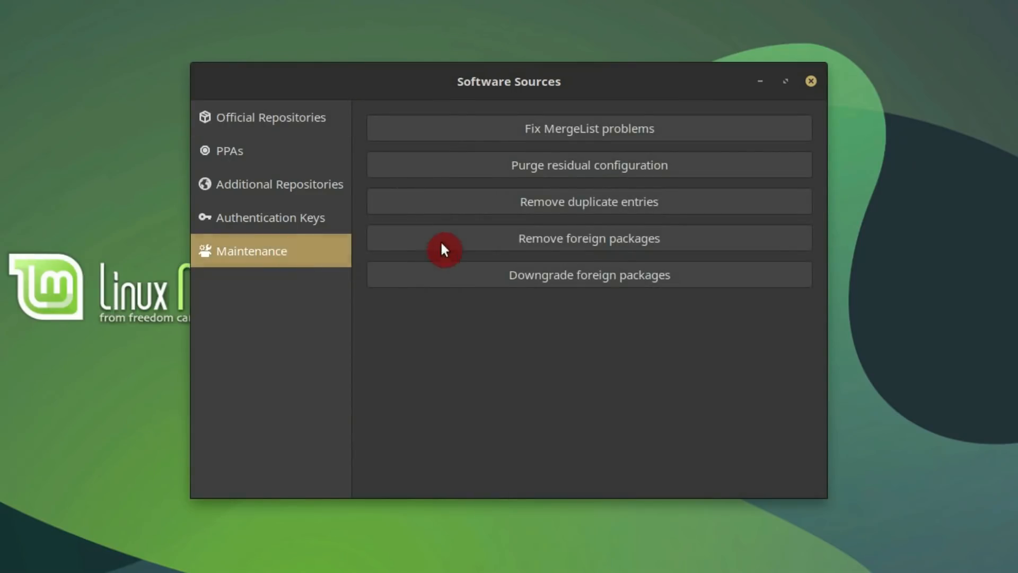
{"action": "mouse_move", "coordinate": [588, 202]}
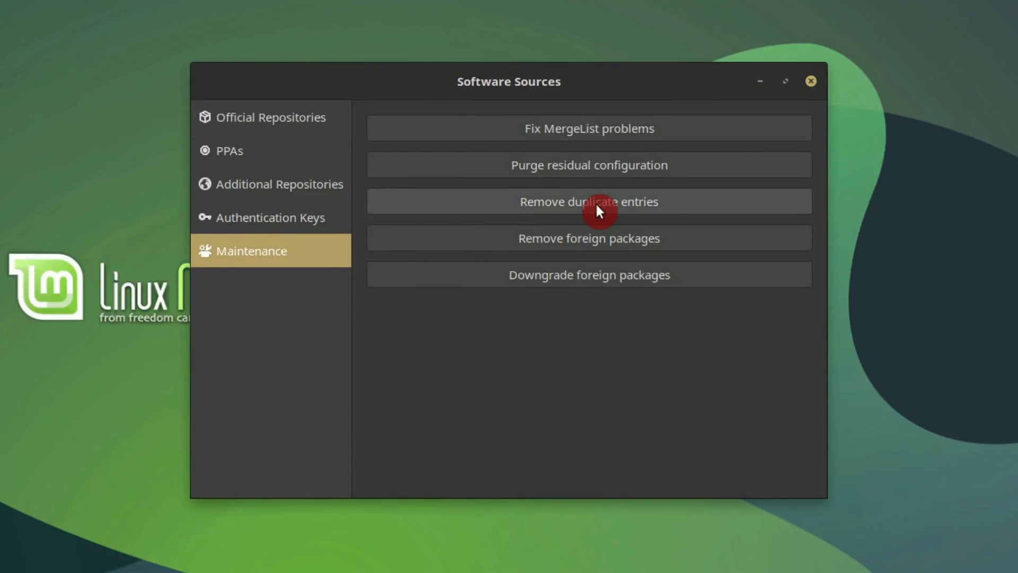
{"action": "left_click", "coordinate": [589, 201]}
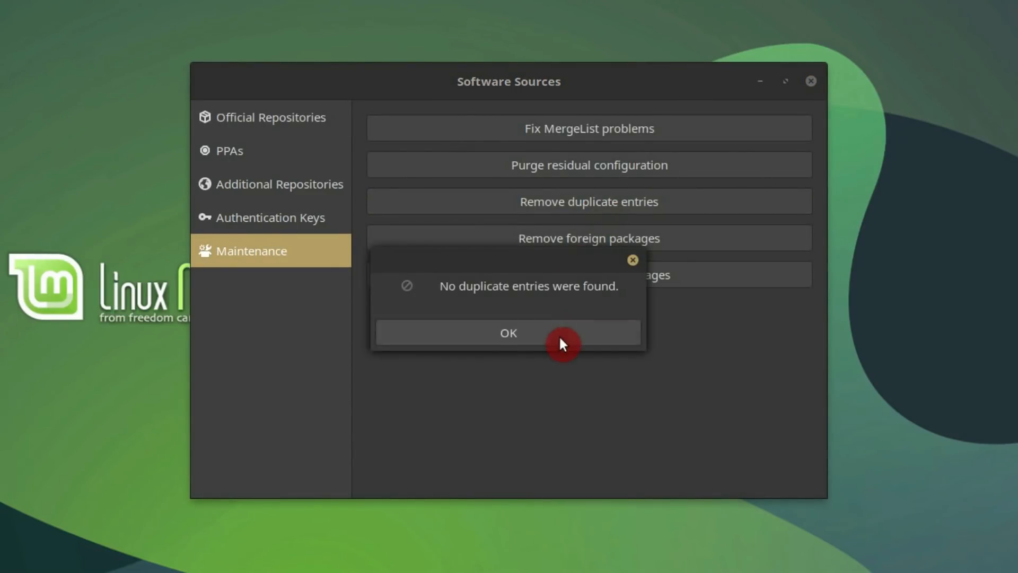
{"action": "left_click", "coordinate": [509, 332]}
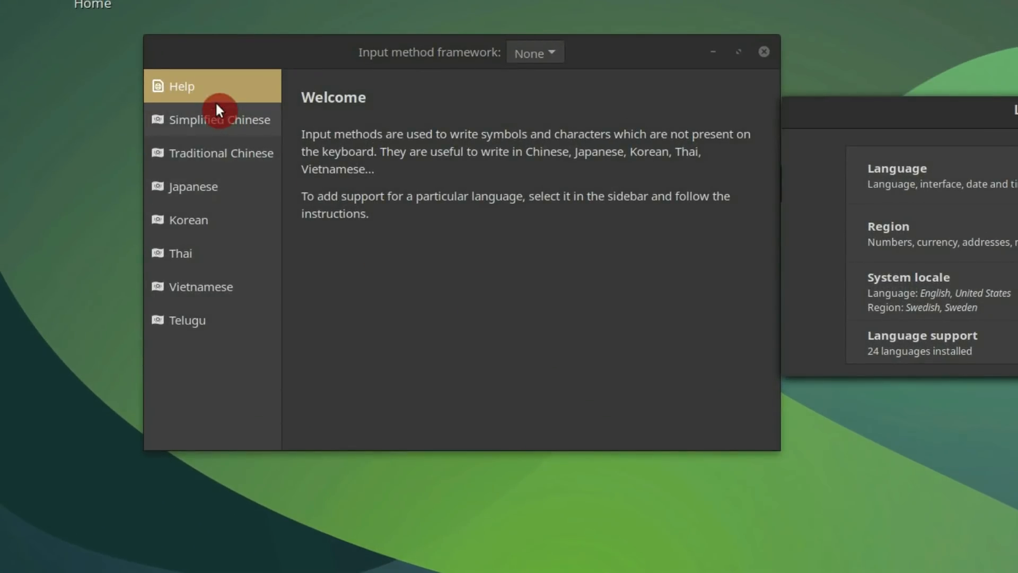
{"action": "mouse_move", "coordinate": [197, 309]}
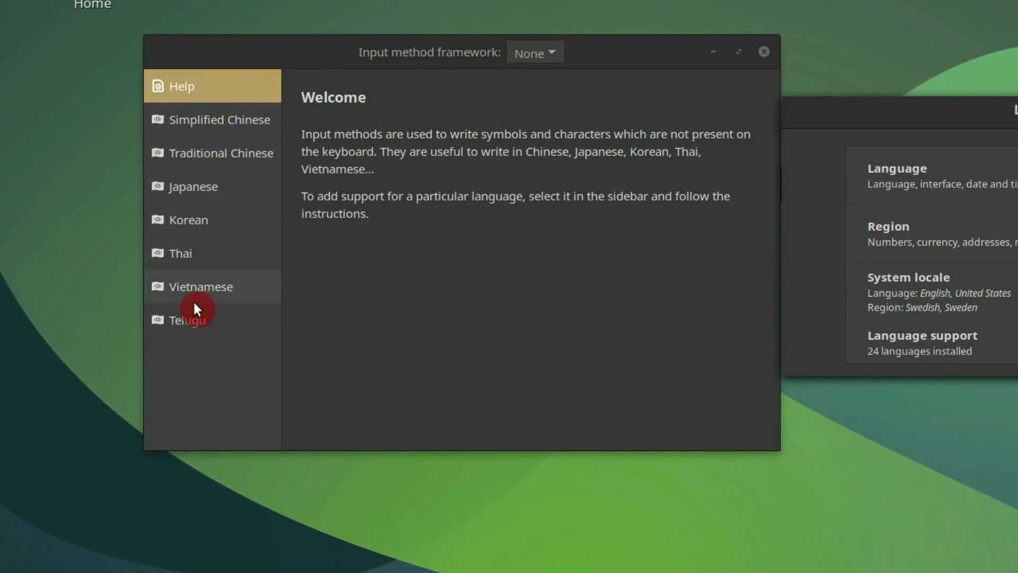
{"action": "mouse_move", "coordinate": [220, 120]}
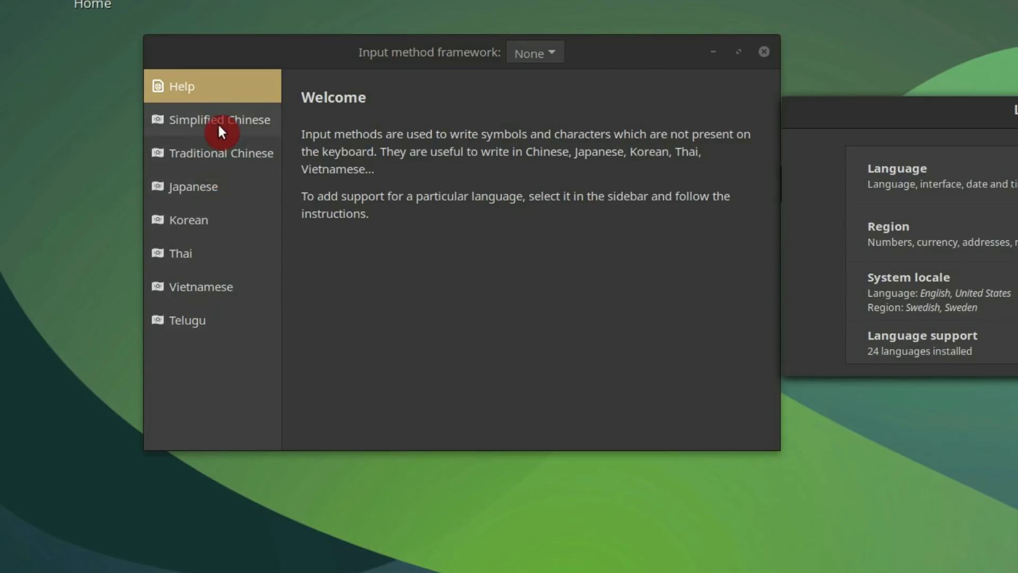
Select Simplified Chinese, install its language support packages, and list the input method frameworks
{"action": "left_click", "coordinate": [220, 119]}
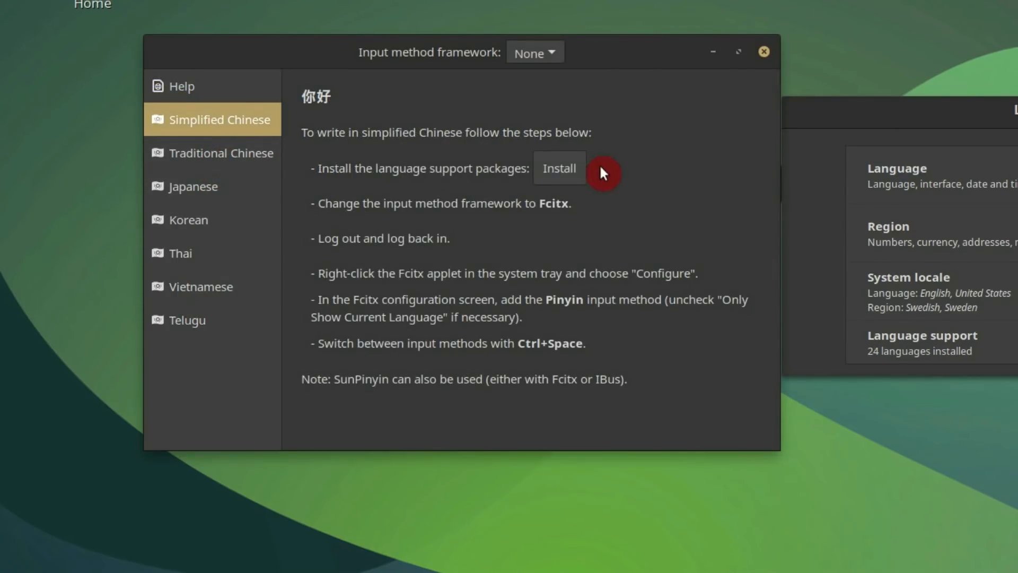
{"action": "left_click", "coordinate": [558, 168]}
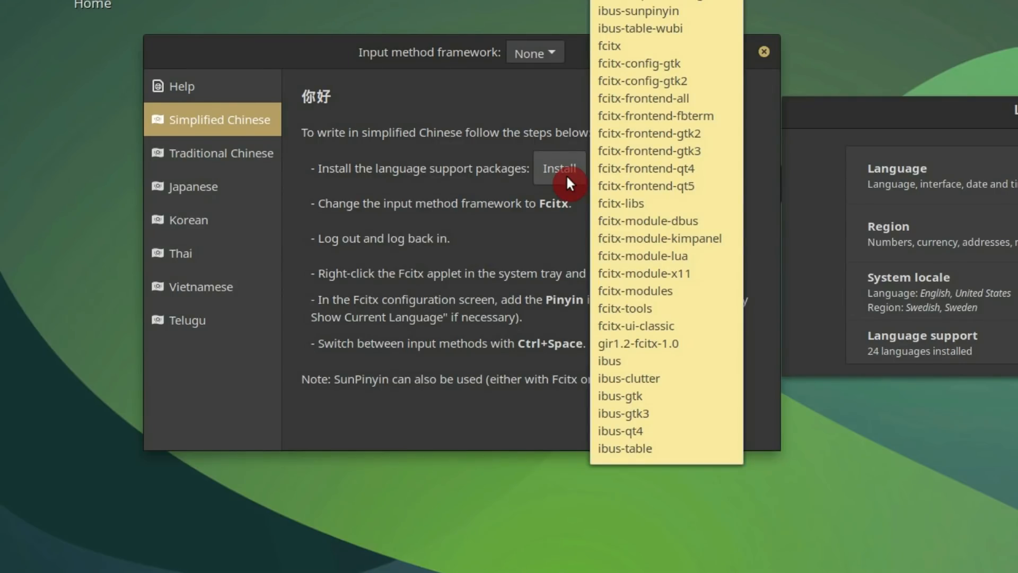
{"action": "left_click", "coordinate": [534, 53]}
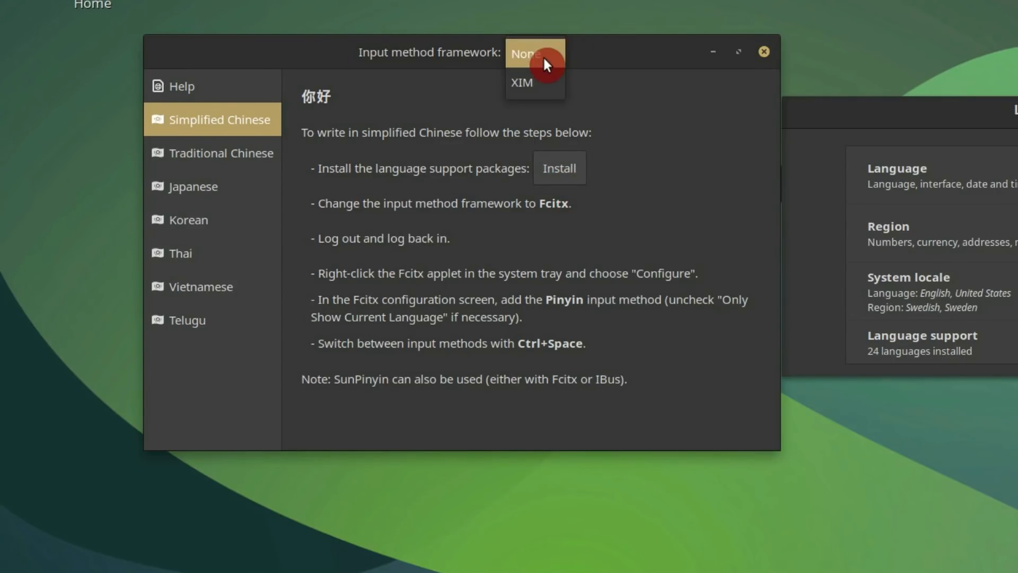
{"action": "mouse_move", "coordinate": [608, 119]}
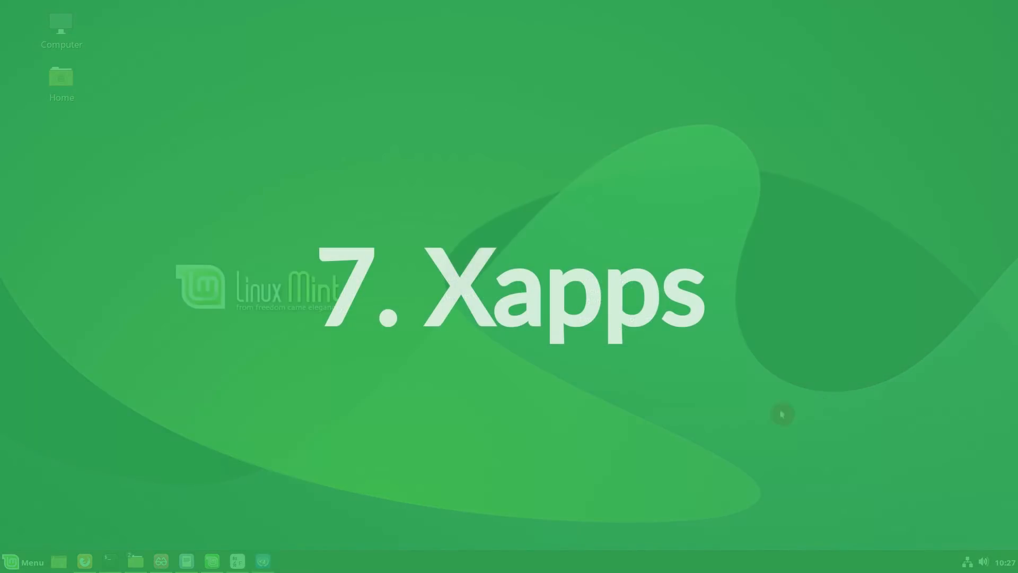
{"action": "mouse_move", "coordinate": [160, 561]}
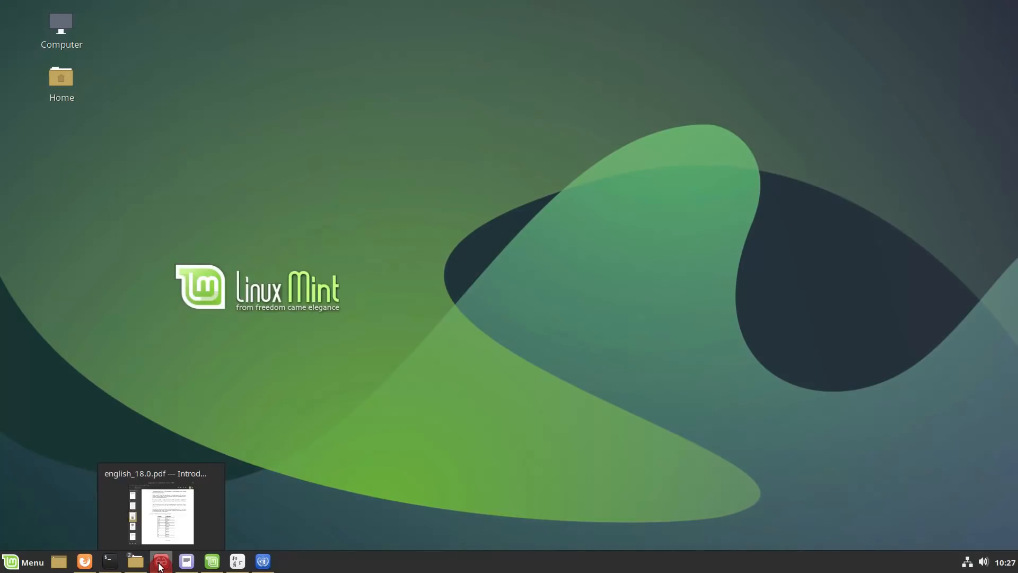
Bring up the Introduction to Linux Mint PDF in Xreader and jump to its cover page
{"action": "left_click", "coordinate": [159, 561]}
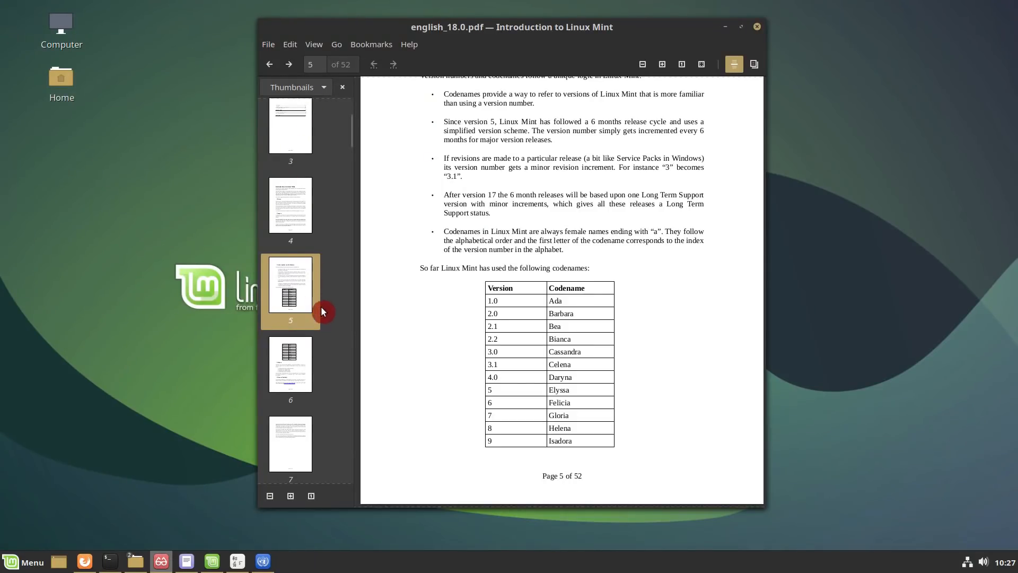
{"action": "left_click", "coordinate": [290, 364]}
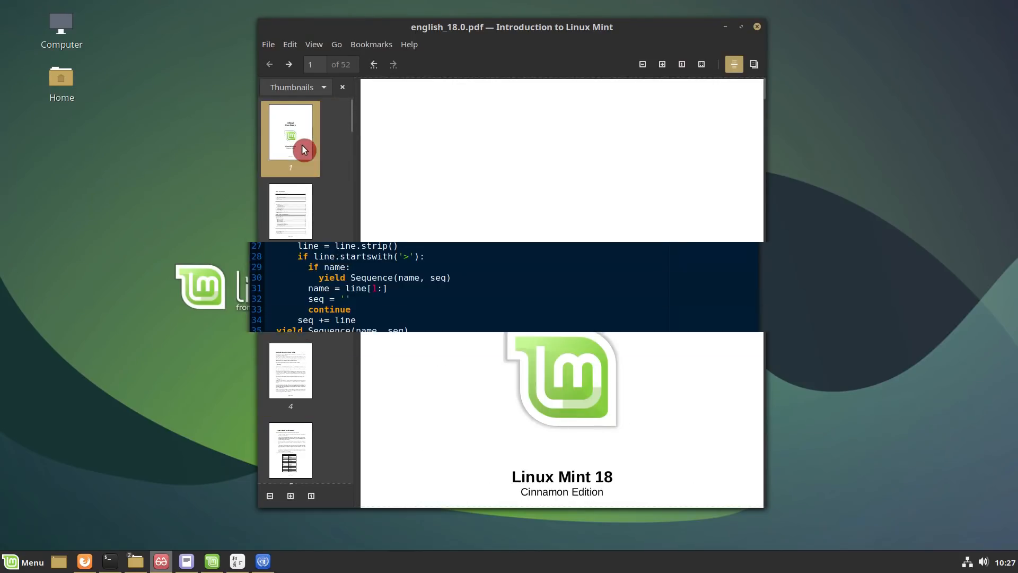
{"action": "left_click", "coordinate": [620, 542]}
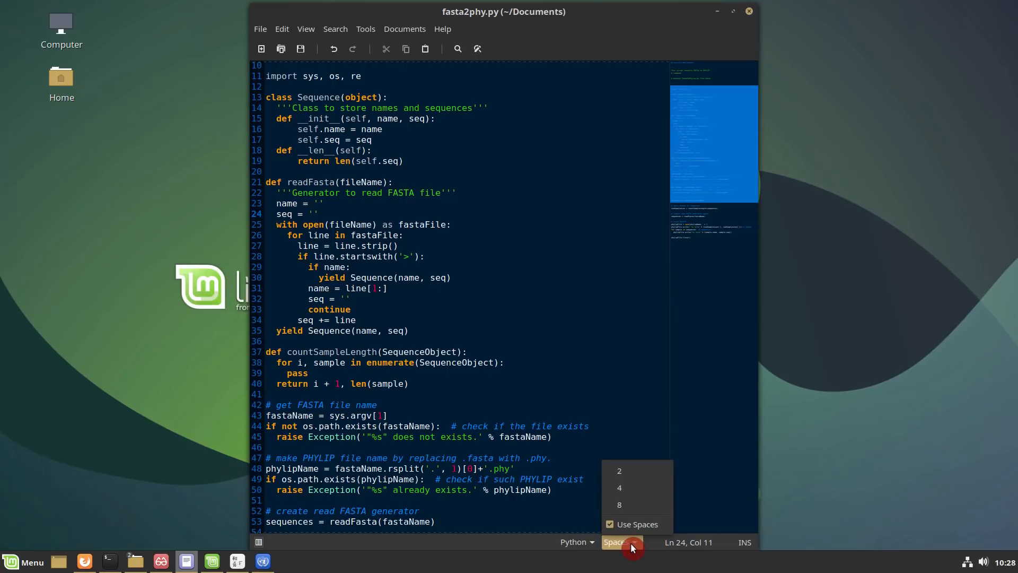
Browse Xed's highlight modes, then open Preferences and view the Save page
{"action": "left_click", "coordinate": [305, 28]}
{"action": "type", "text": "py"}
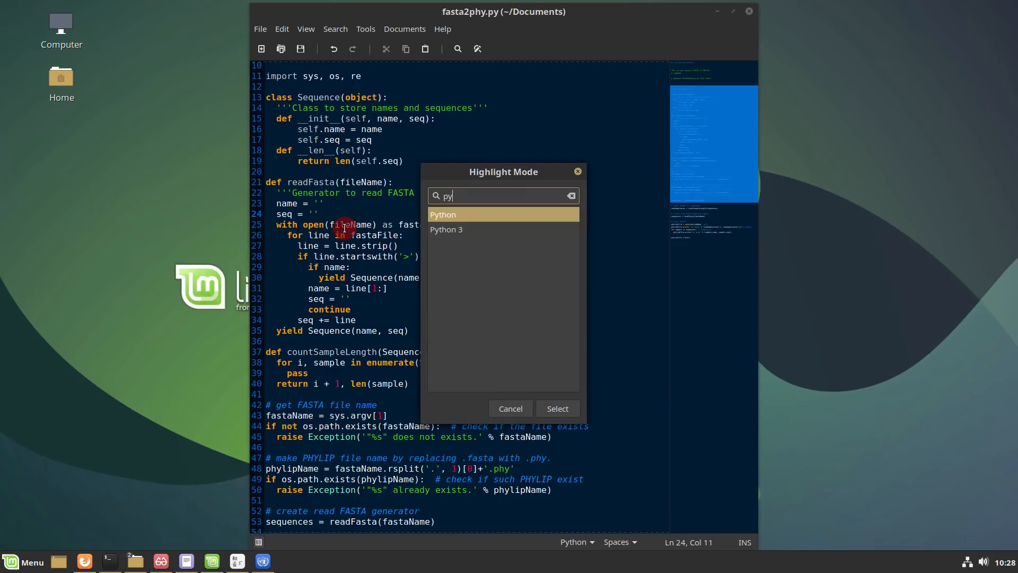
{"action": "left_click", "coordinate": [282, 29]}
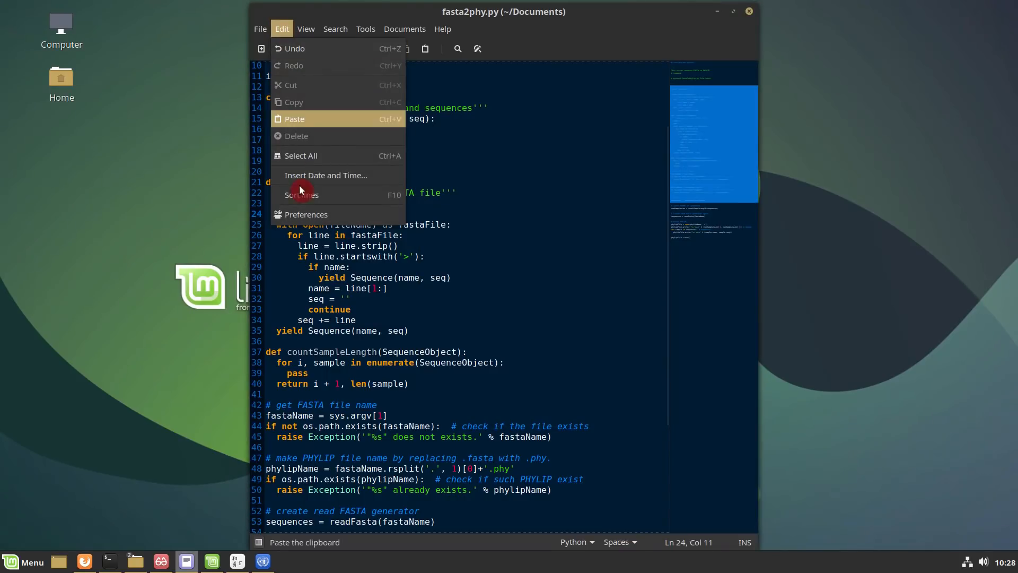
{"action": "left_click", "coordinate": [306, 215]}
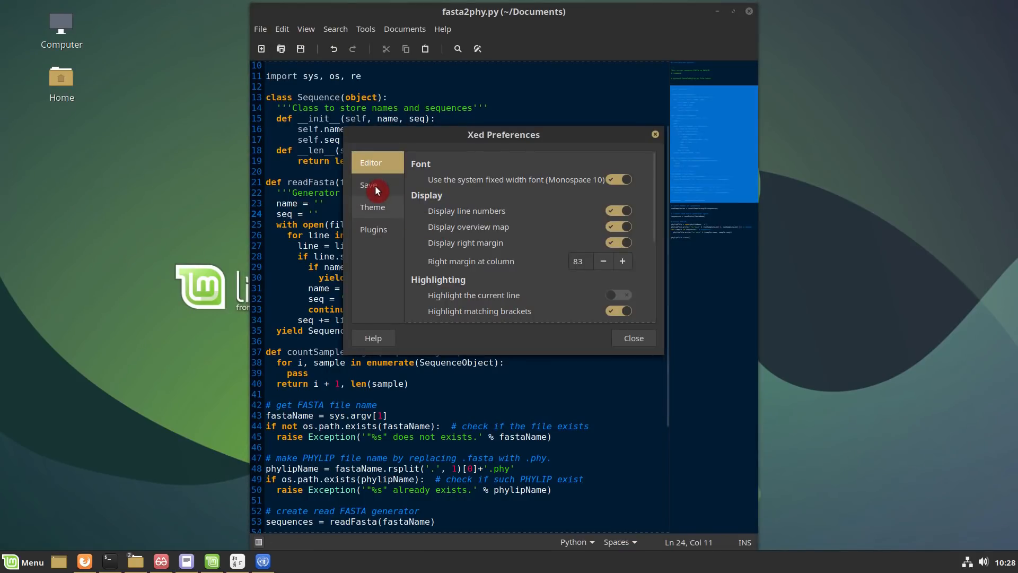
{"action": "left_click", "coordinate": [373, 206]}
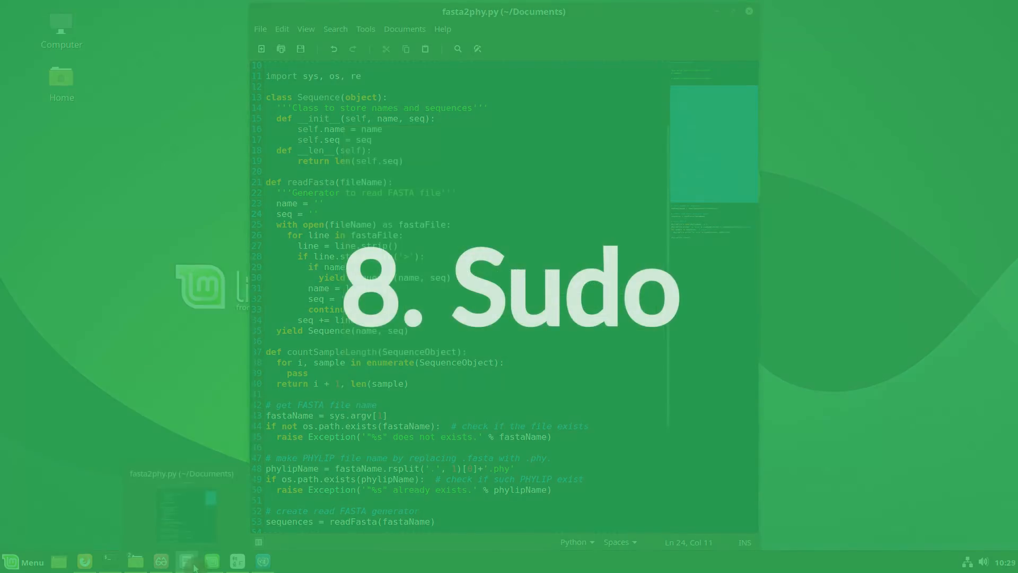
Run 'sudo apt update' in the terminal and enter the administrator password
{"action": "left_click", "coordinate": [110, 561]}
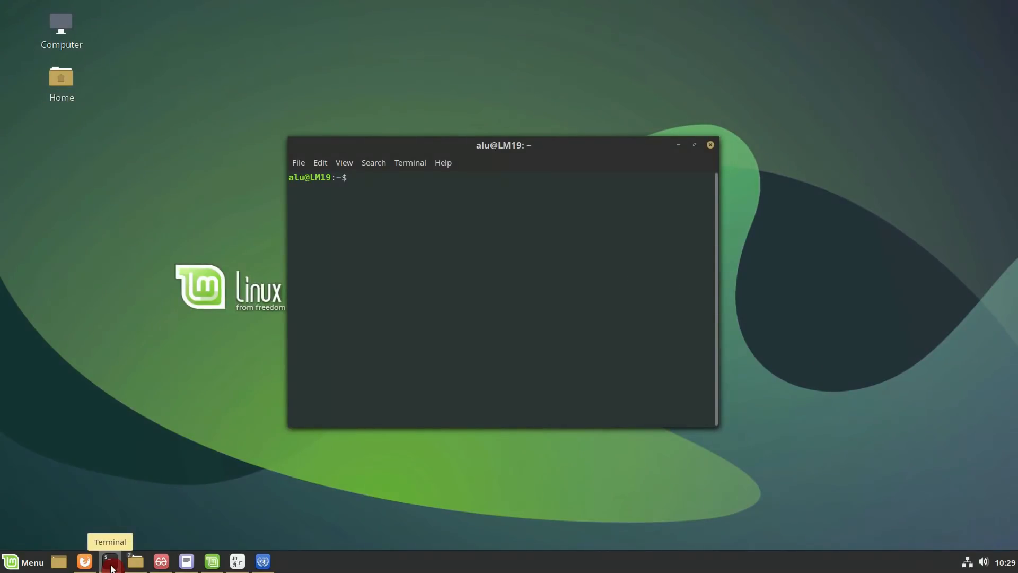
{"action": "type", "text": "sudo apt update"}
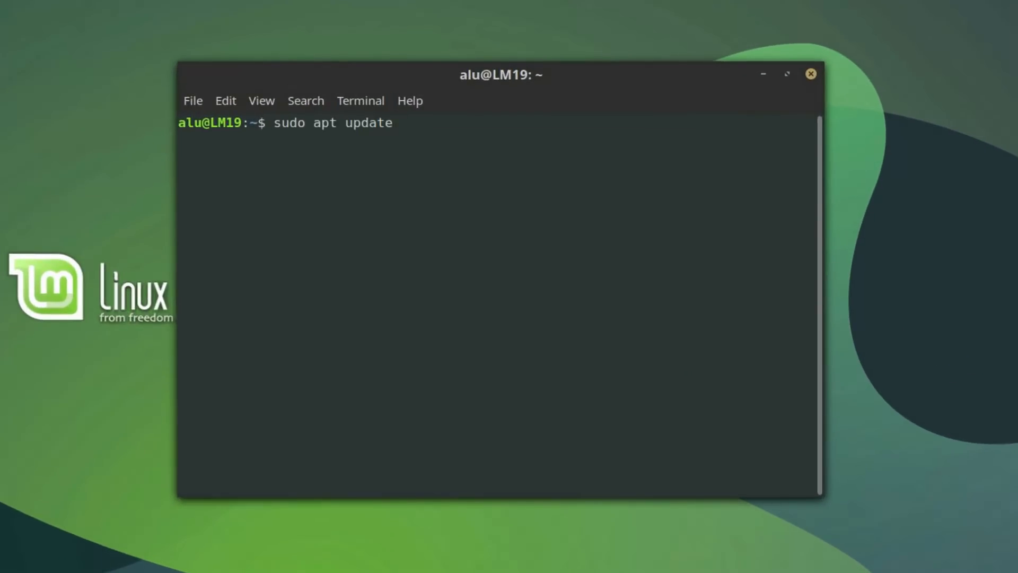
{"action": "key", "text": "Return"}
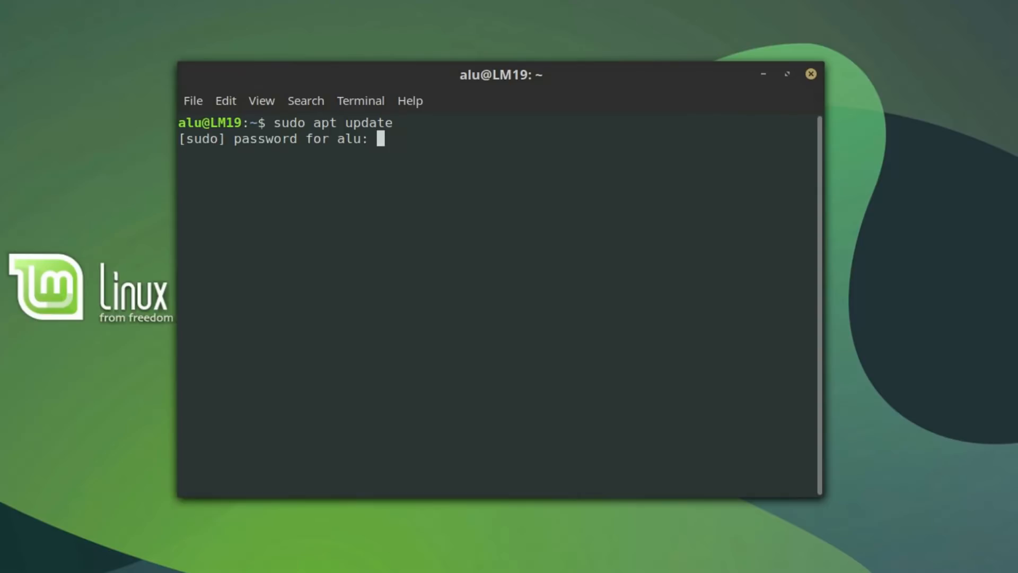
{"action": "type", "text": "****"}
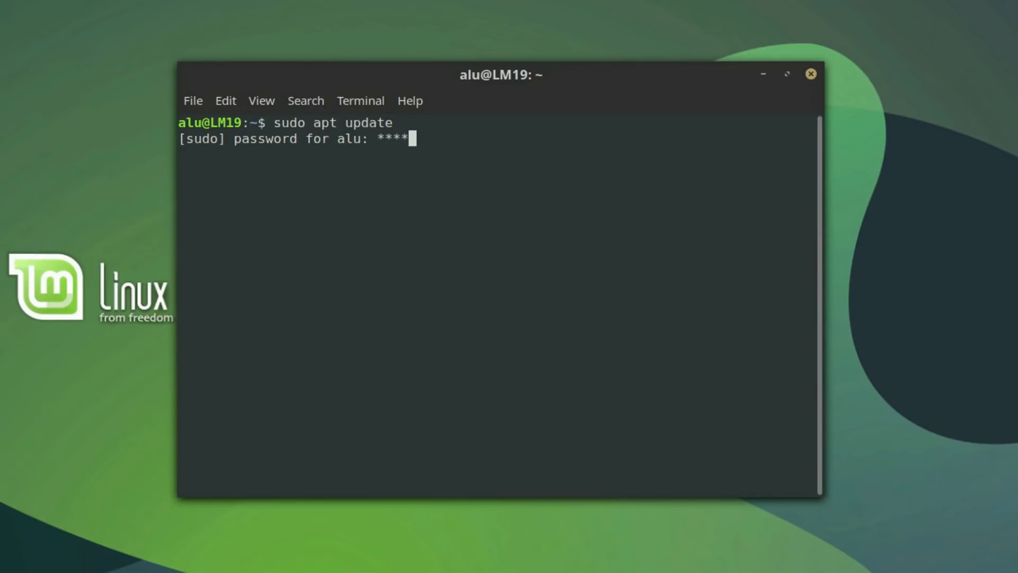
{"action": "key", "text": "Return"}
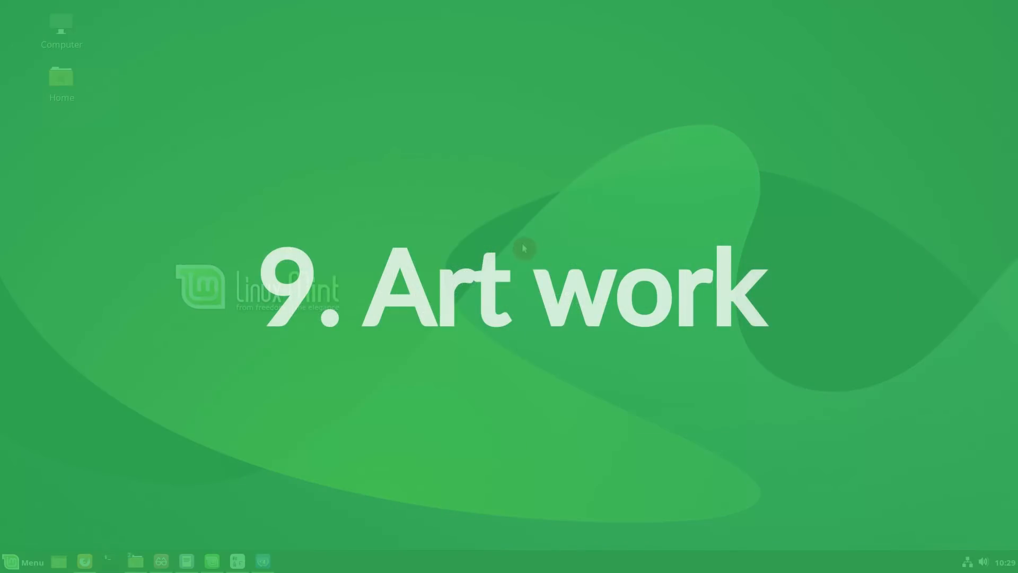
Set Surreal Sunset as the desktop wallpaper, then browse the Icons theme choices
{"action": "right_click", "coordinate": [523, 249]}
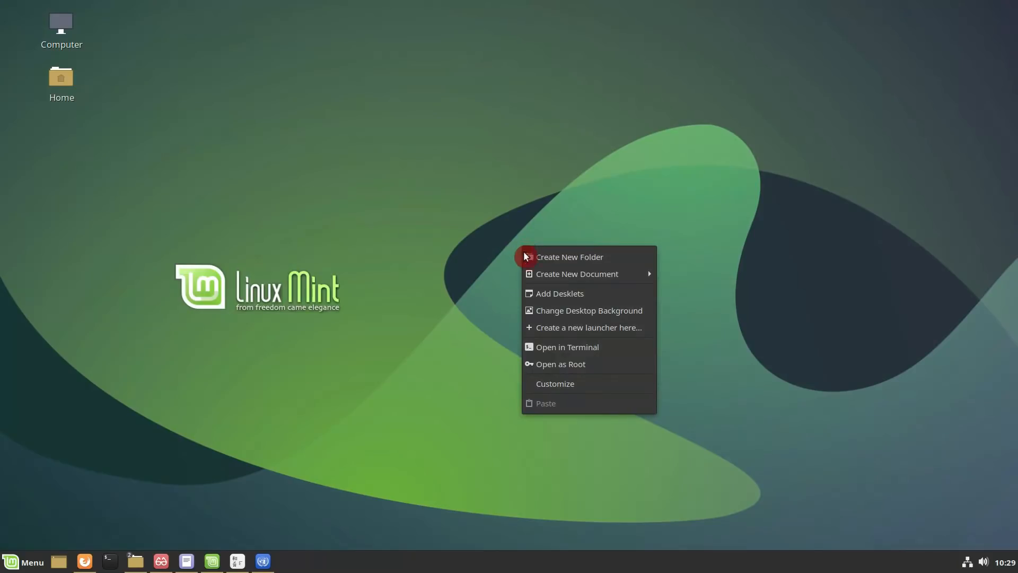
{"action": "left_click", "coordinate": [589, 310]}
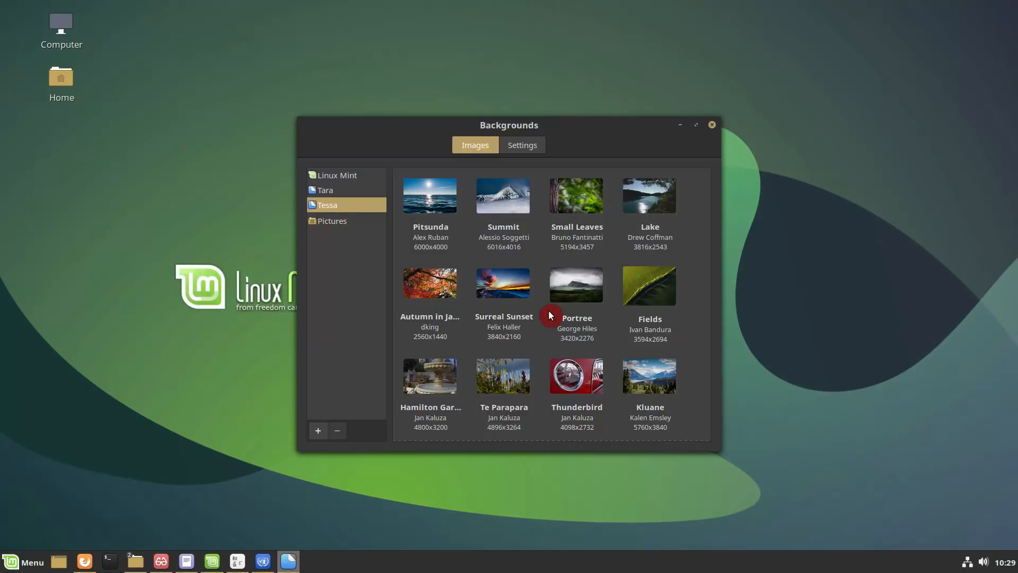
{"action": "left_click", "coordinate": [503, 281]}
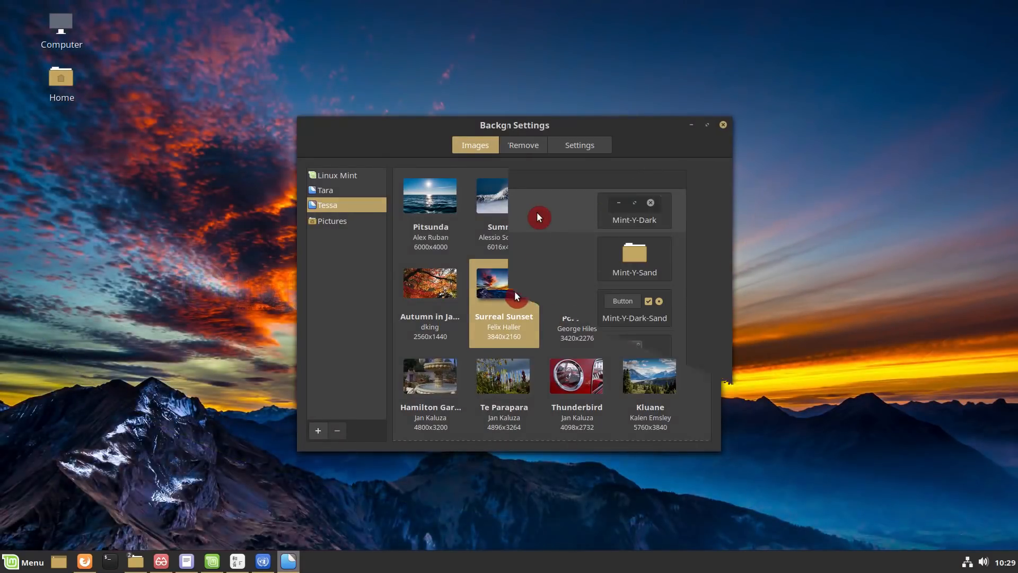
{"action": "left_click", "coordinate": [633, 258]}
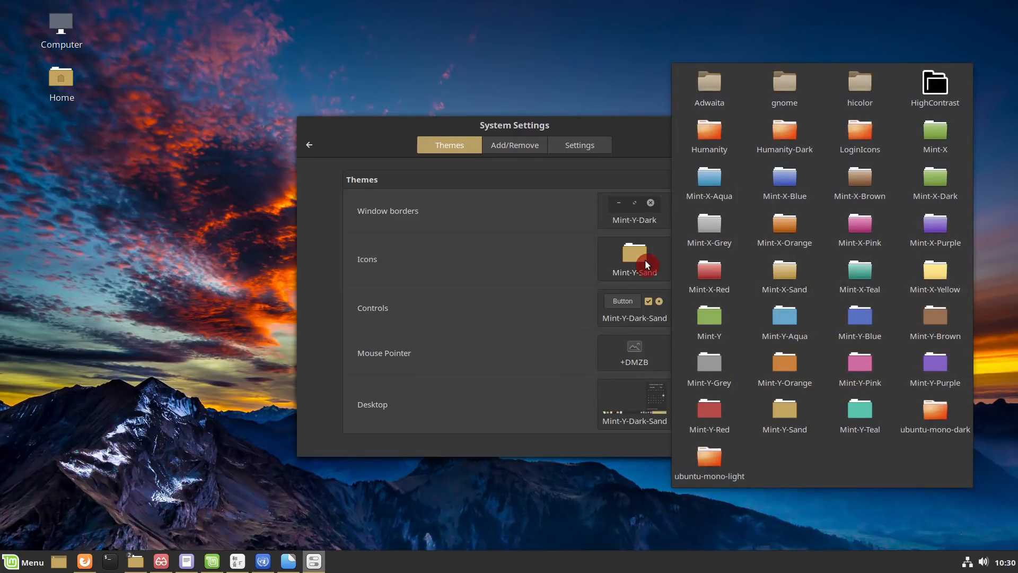
{"action": "left_click", "coordinate": [634, 308]}
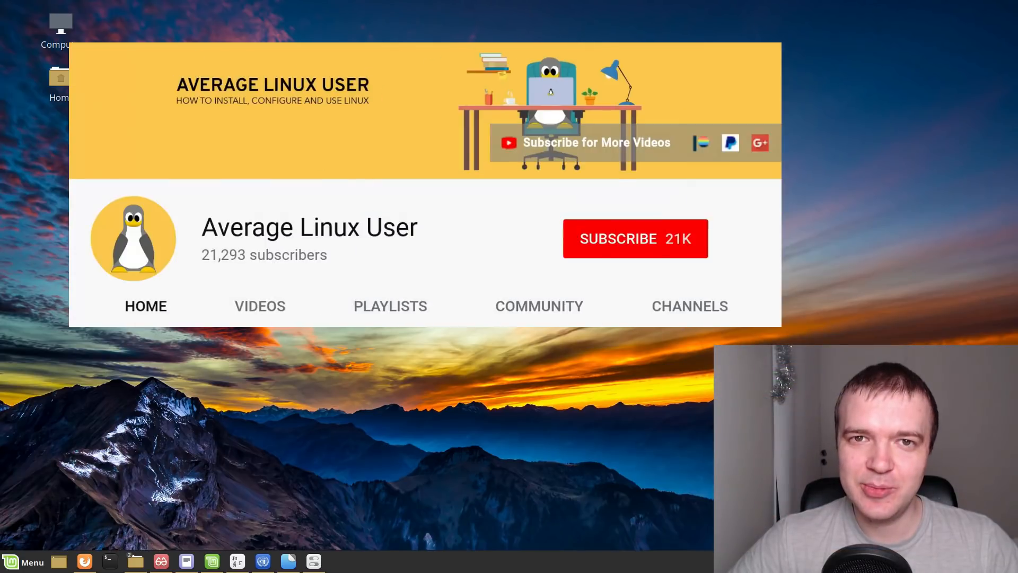
{"action": "left_click", "coordinate": [635, 238]}
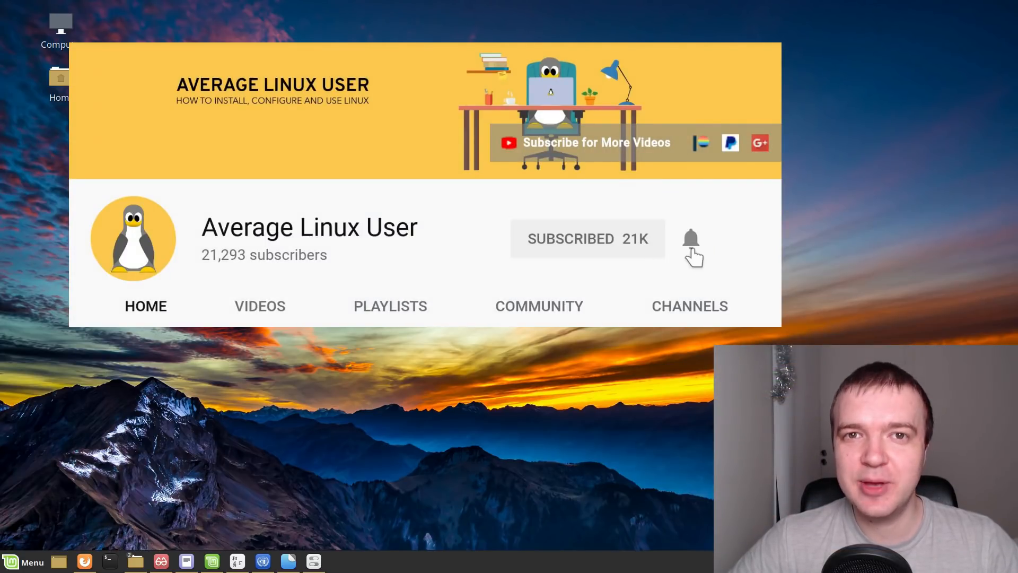
{"action": "left_click", "coordinate": [691, 238]}
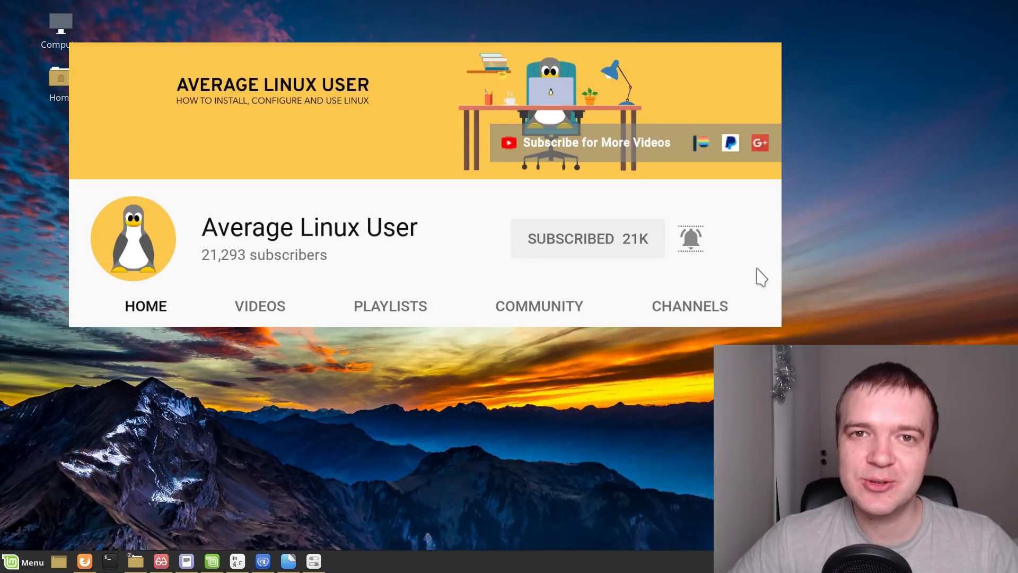